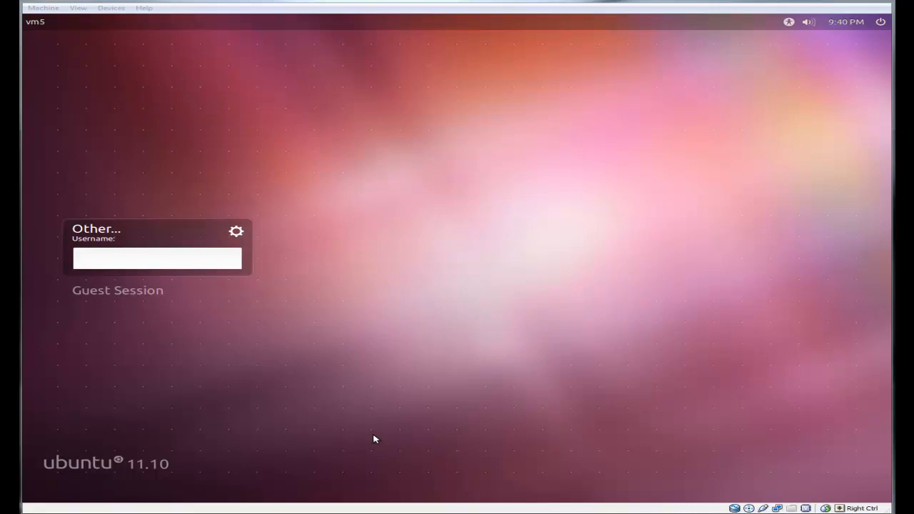
Log in to the Guest Session from the LightDM greeter and reach the Unity desktop
left_click(157, 258)
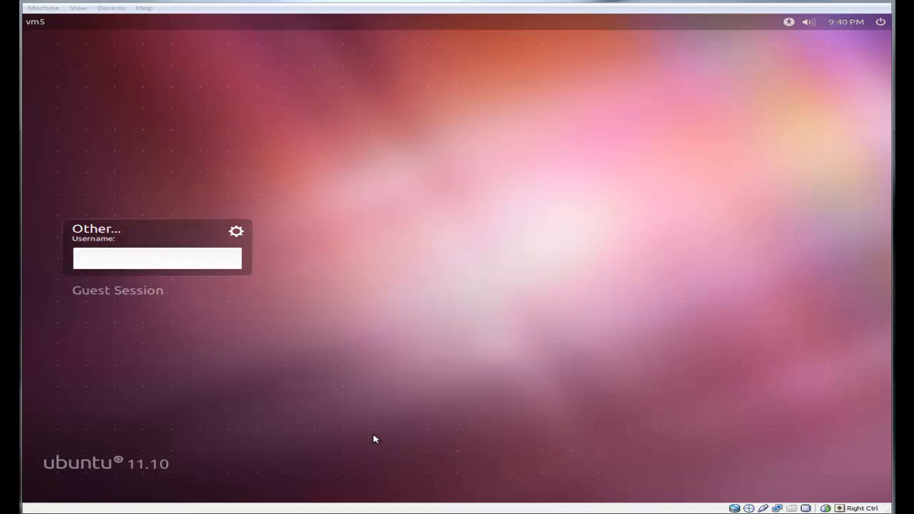
left_click(157, 258)
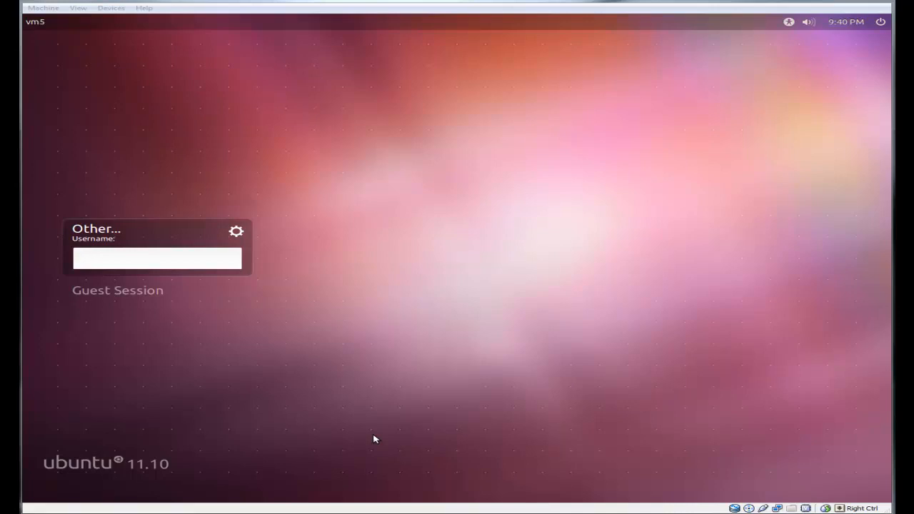
left_click(157, 258)
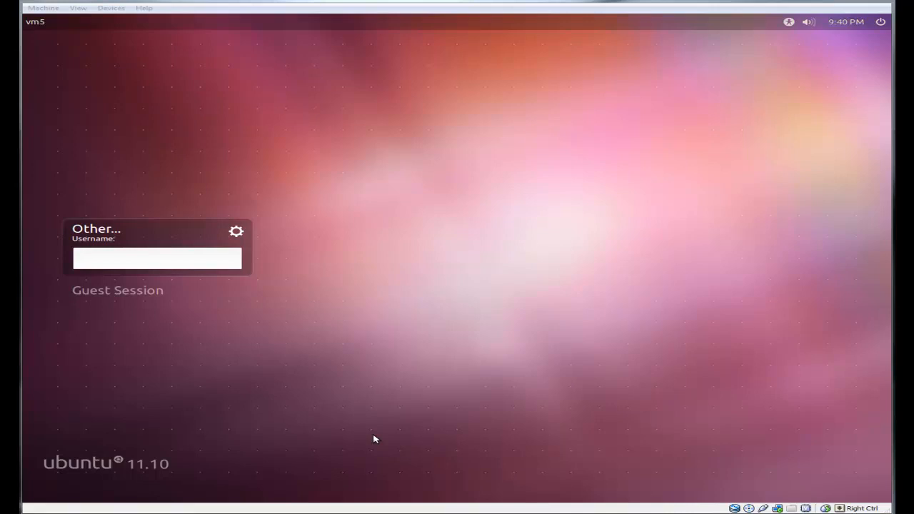
left_click(156, 259)
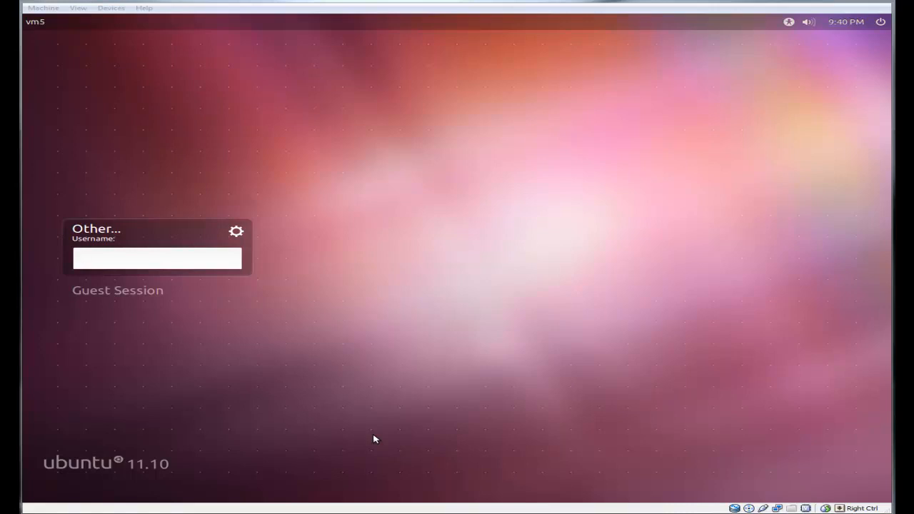
left_click(157, 258)
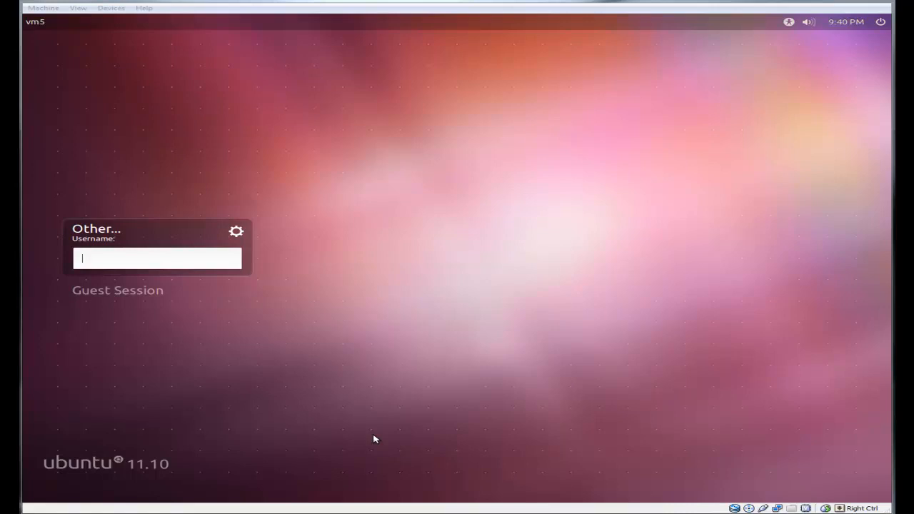
left_click(117, 290)
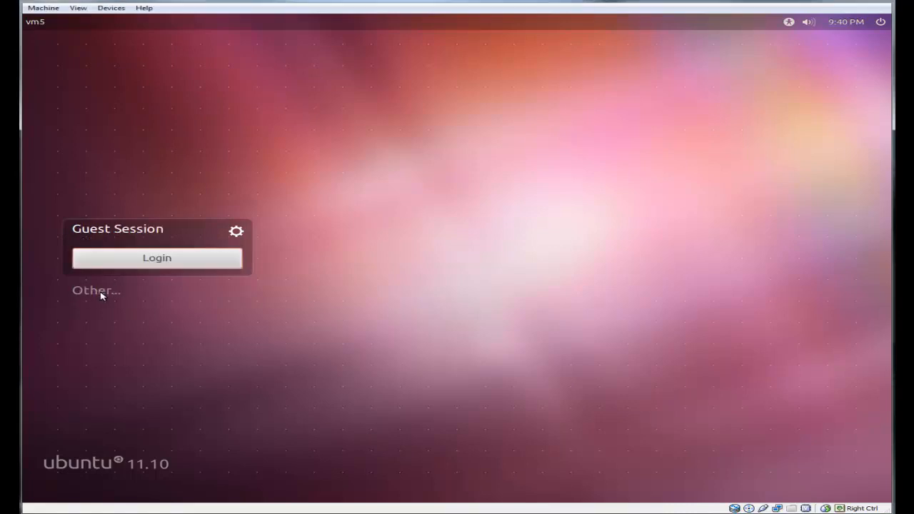
left_click(157, 257)
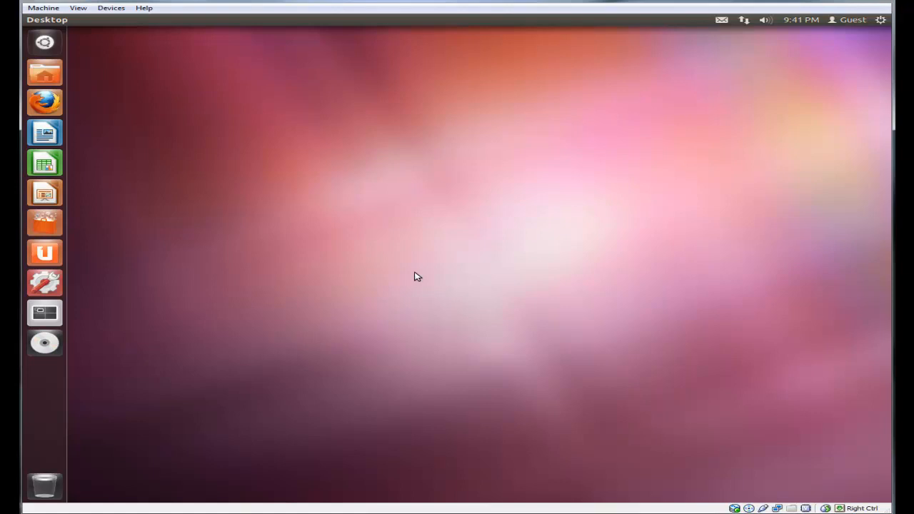
Create a new Empty Document on the desktop from the desktop context menu
right_click(417, 277)
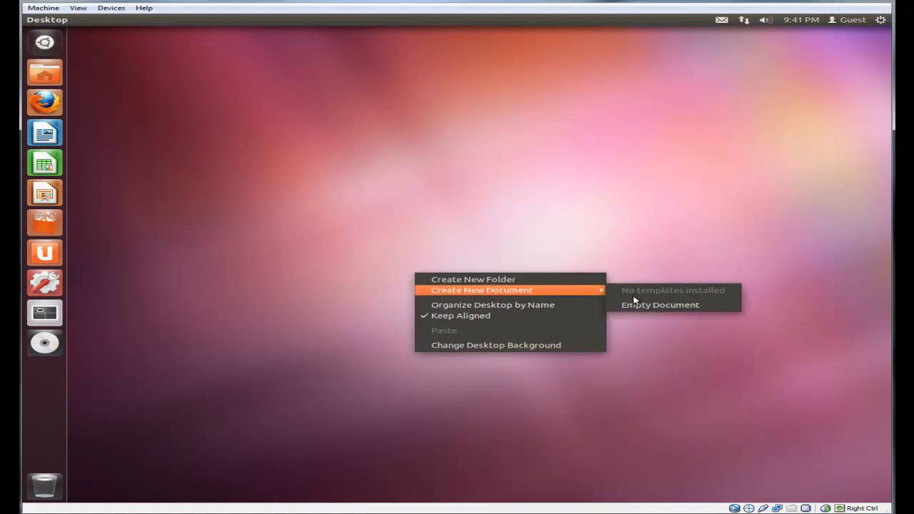
left_click(660, 304)
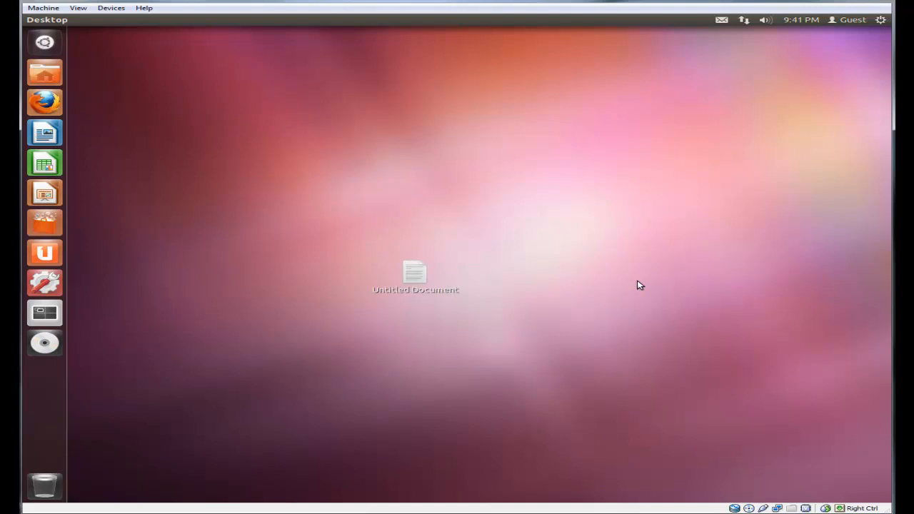
mouse_move(885, 22)
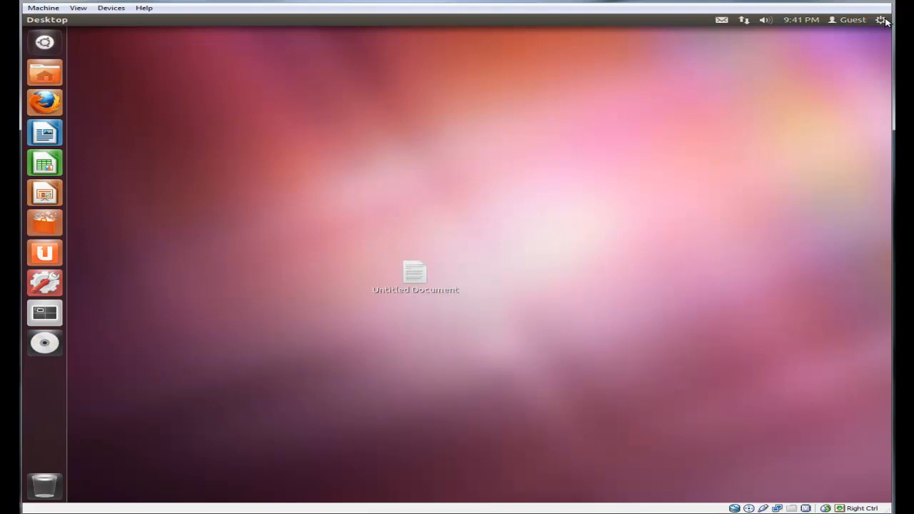
Log out of the guest session via the session menu, and again after returning
left_click(880, 20)
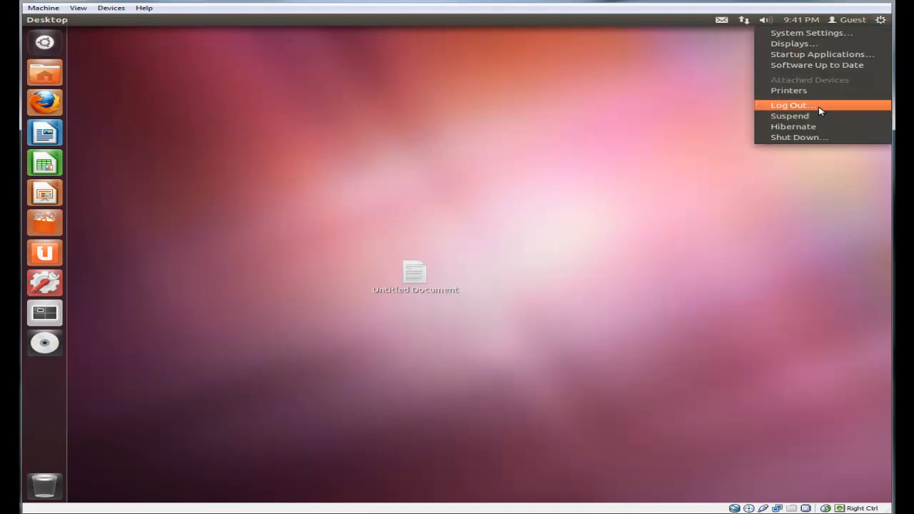
left_click(791, 106)
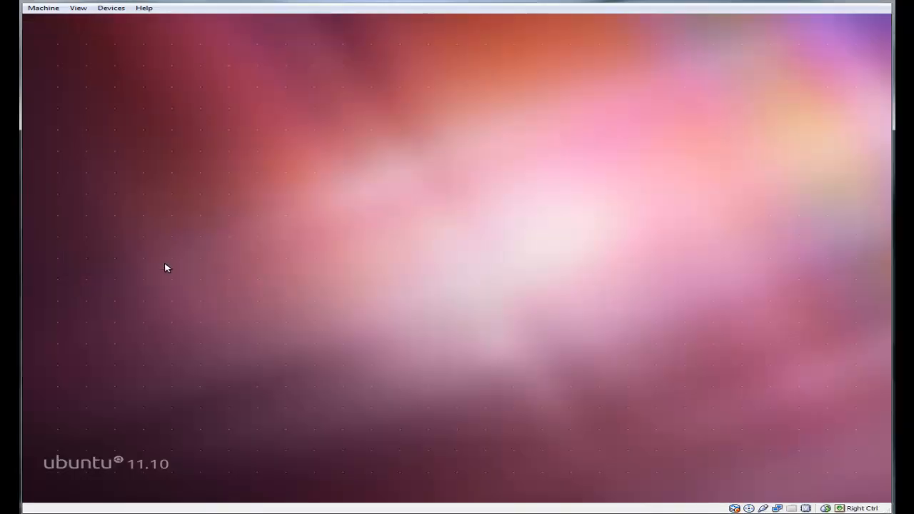
mouse_move(429, 289)
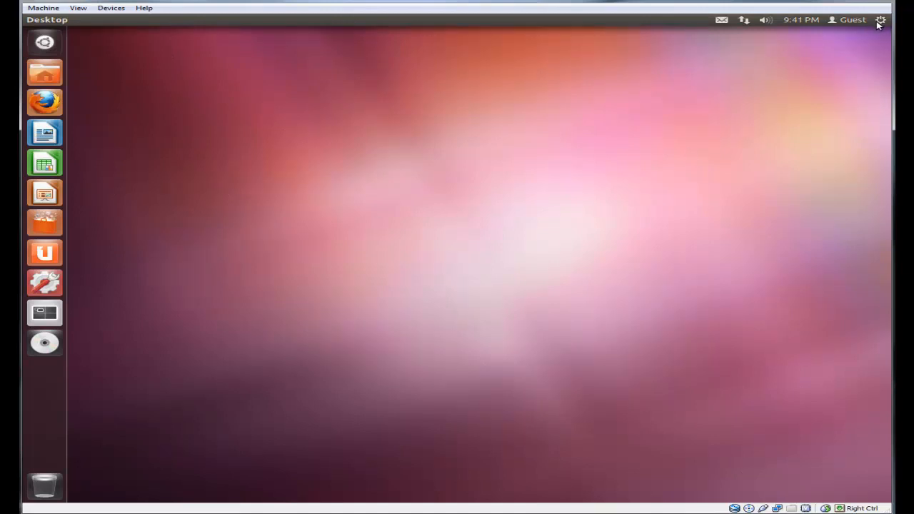
left_click(880, 20)
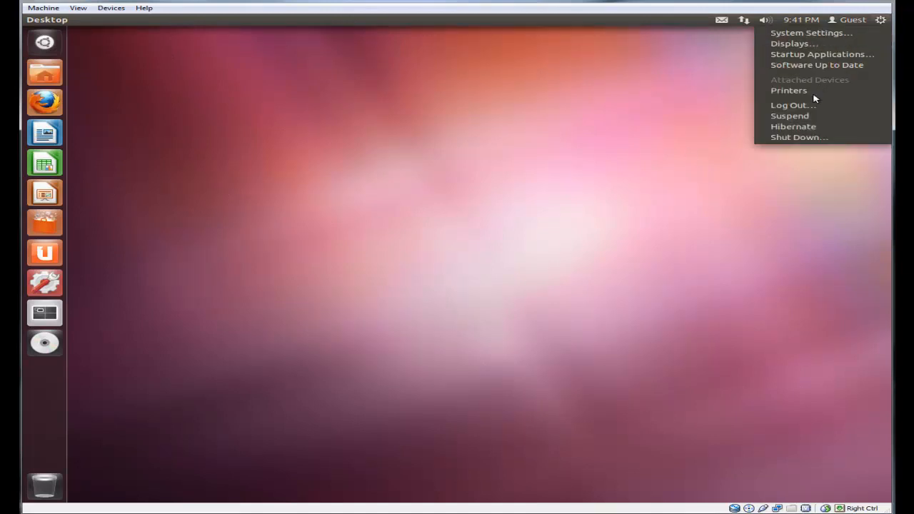
left_click(570, 255)
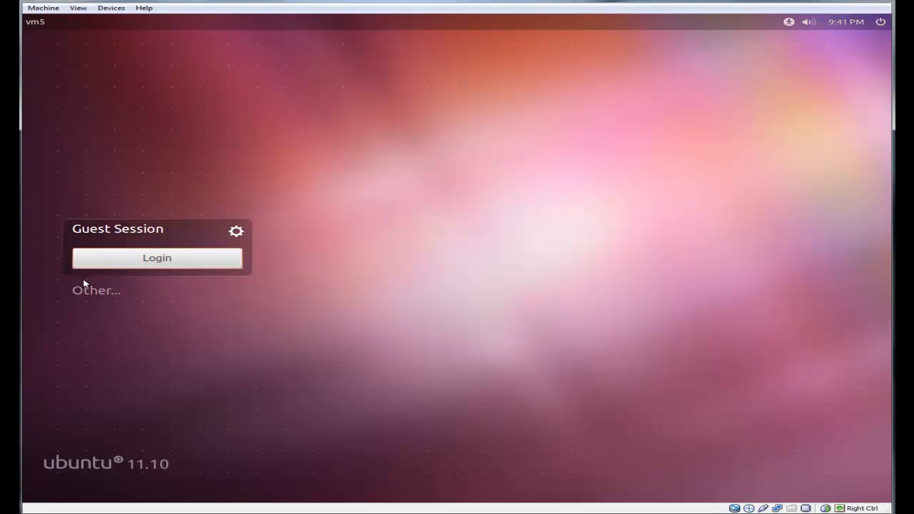
Log in to a fresh guest session, arriving at a desktop without the earlier document
left_click(97, 290)
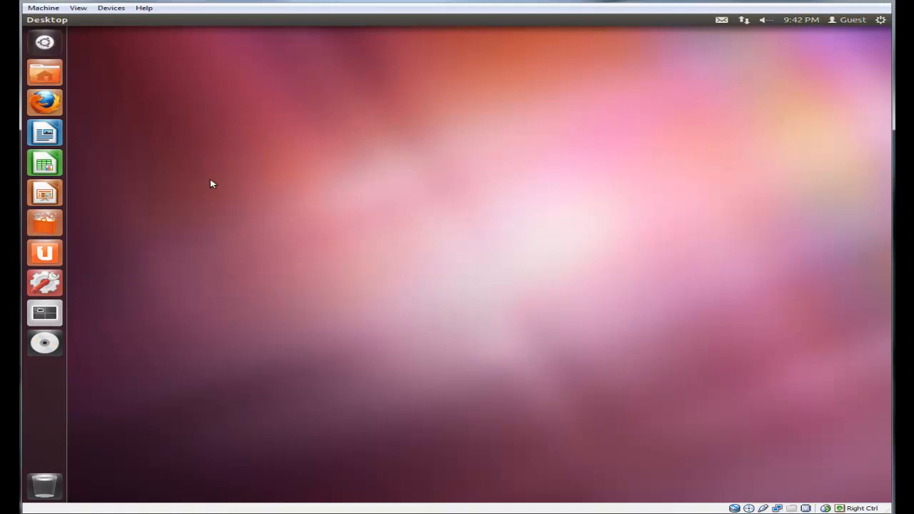
mouse_move(44, 103)
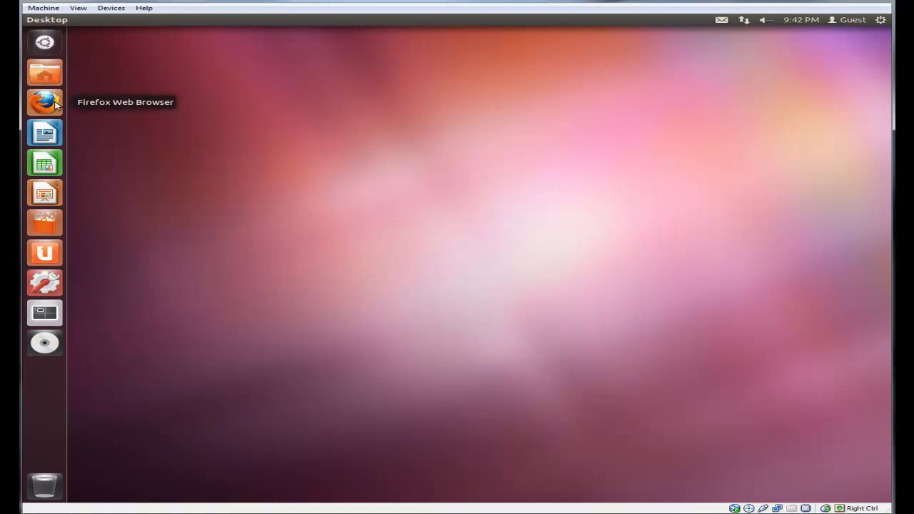
mouse_move(479, 220)
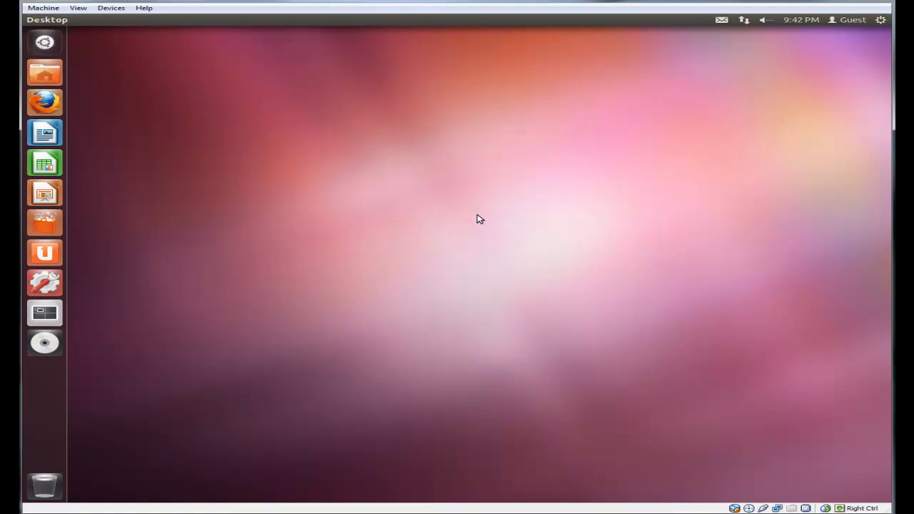
left_click(44, 103)
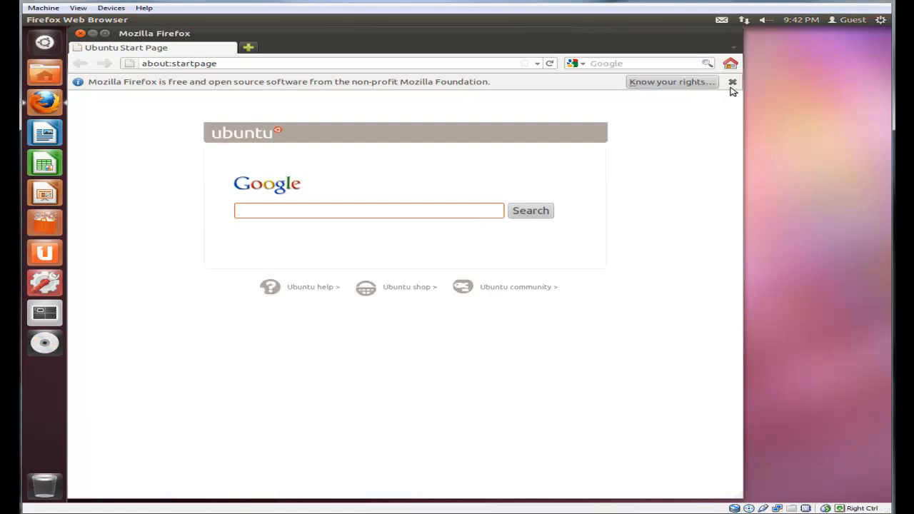
left_click(732, 81)
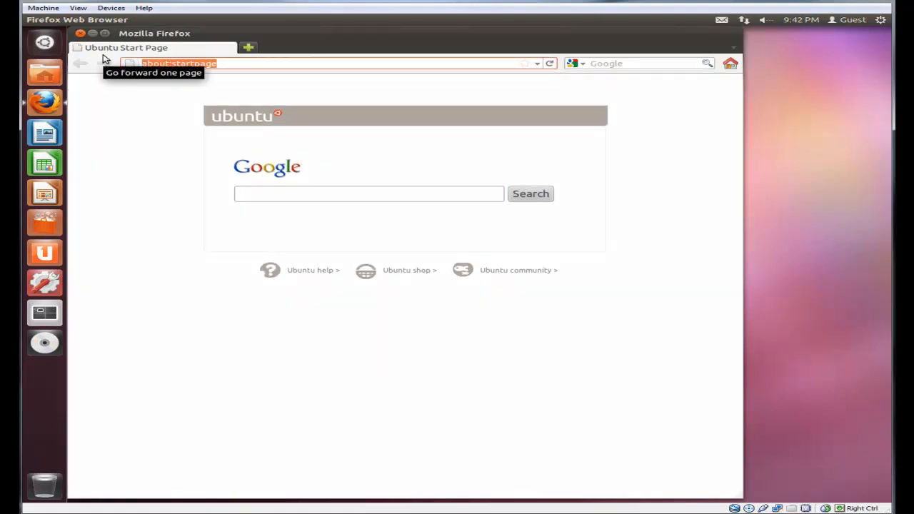
type("https://")
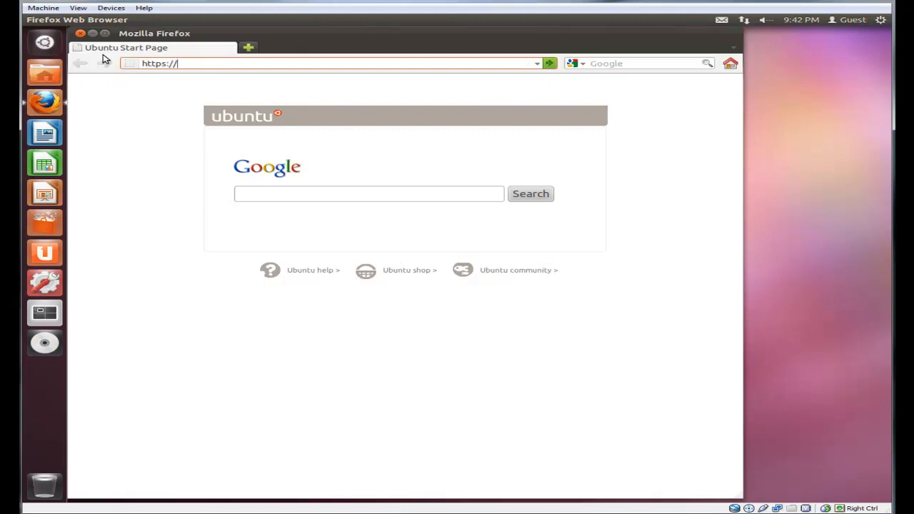
type("mytest")
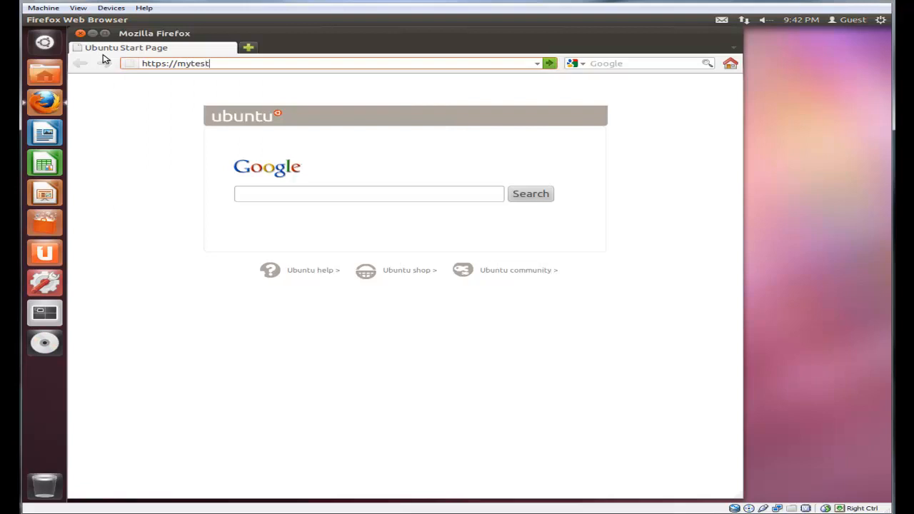
type(":444")
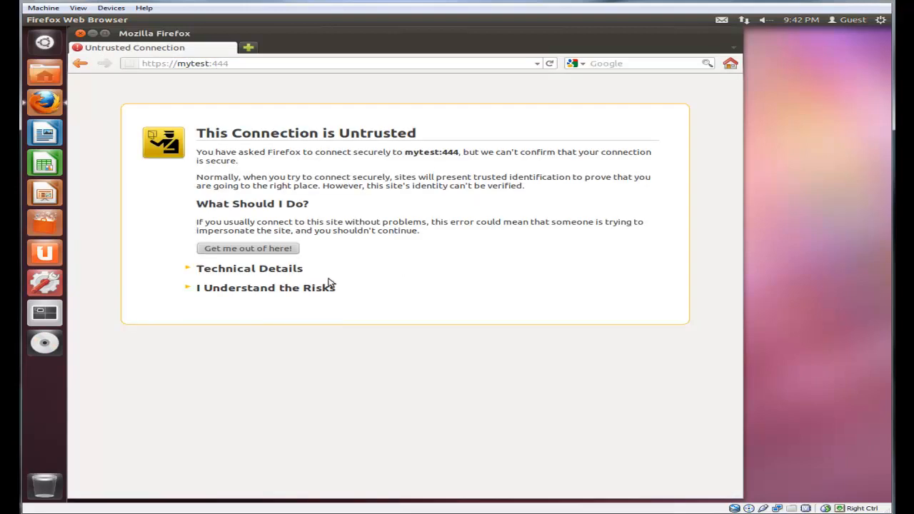
left_click(266, 287)
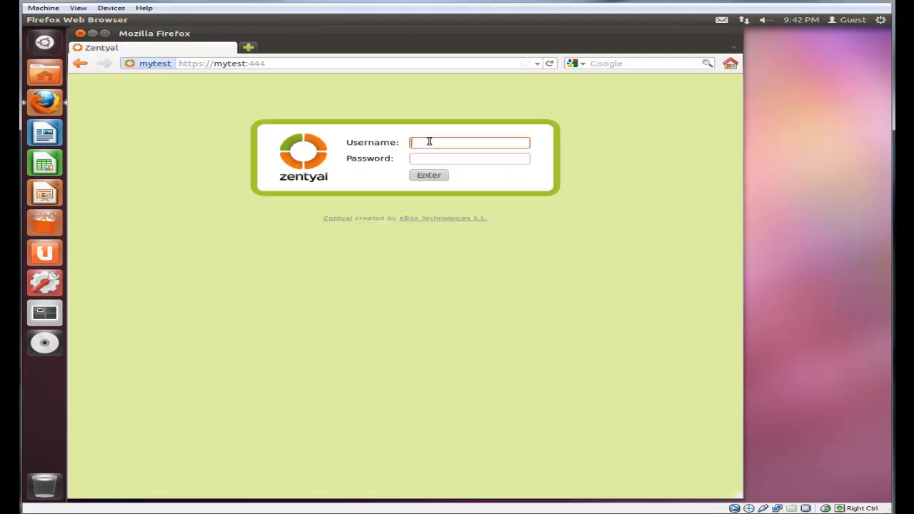
Sign in to Zentyal as duser, declining to remember the password, and reach the dashboard
type("duser")
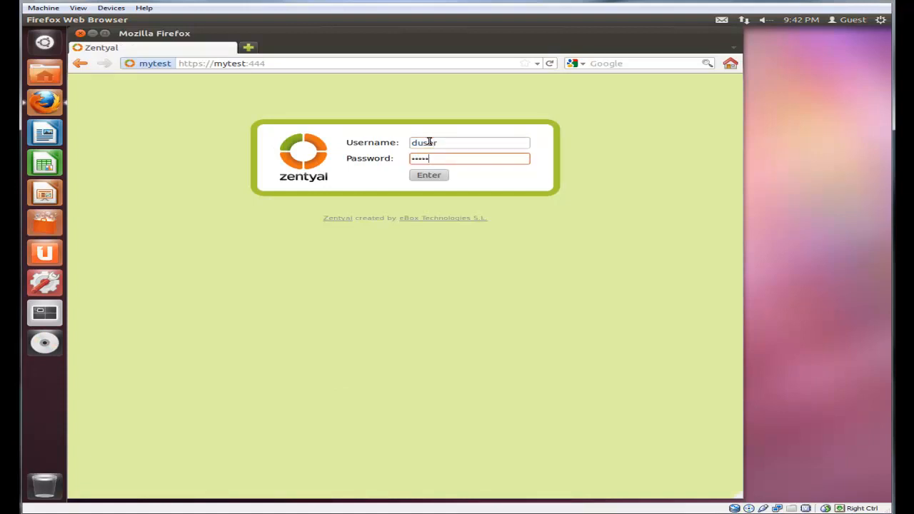
left_click(428, 174)
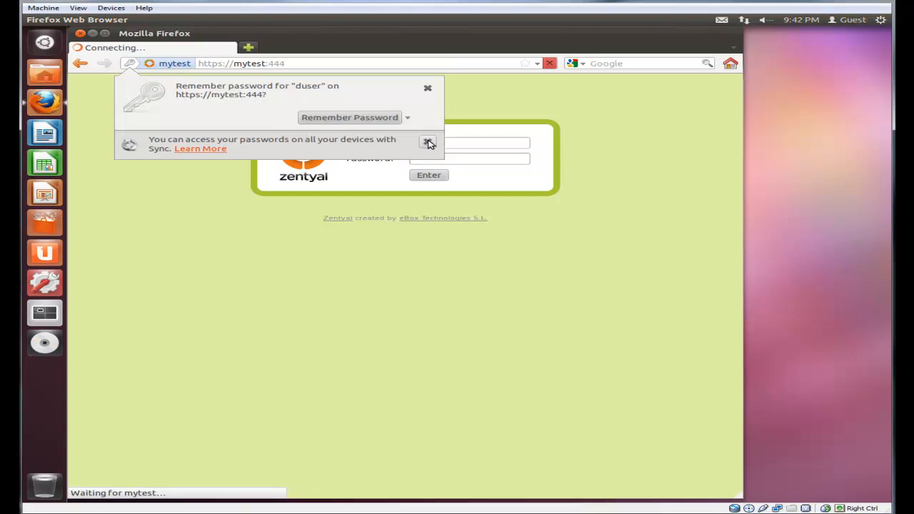
left_click(429, 89)
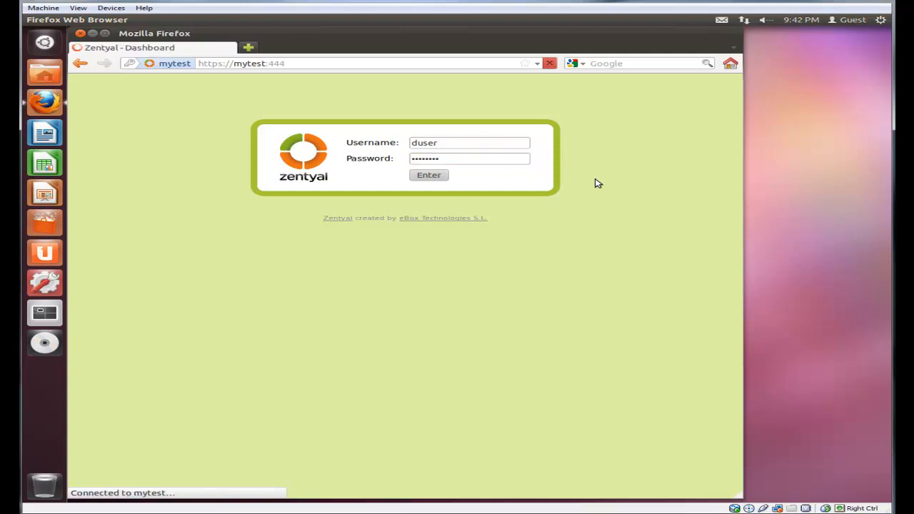
left_click(428, 174)
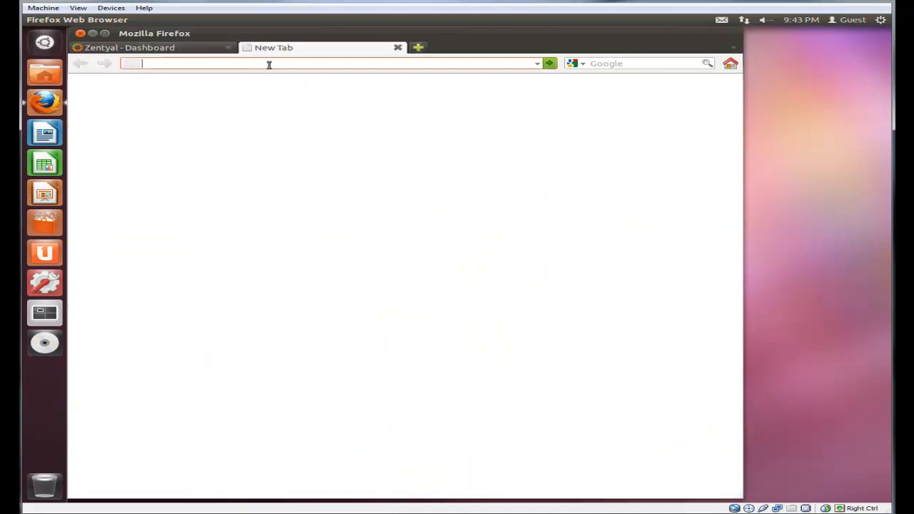
Load thejonas.net, search for ldap and open the 'Ubuntu and Ldap' instructions page
type("thejonas.net")
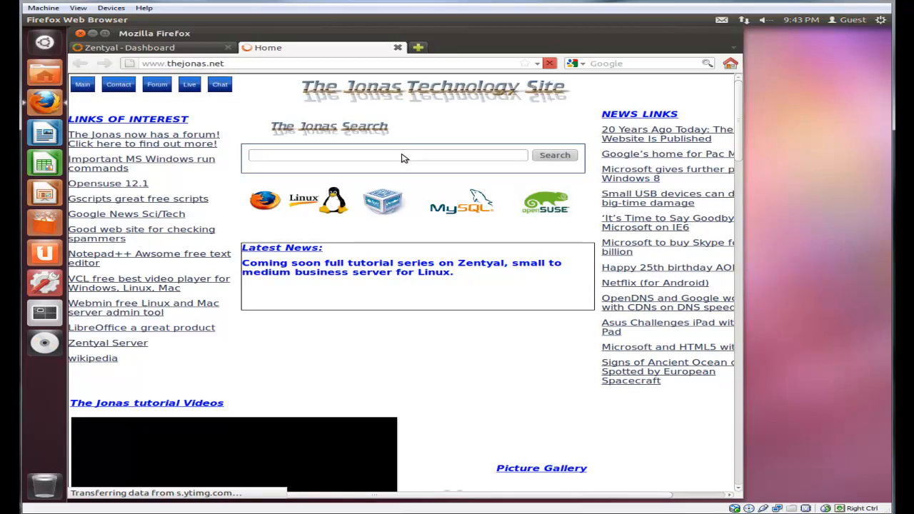
left_click(388, 155)
type("ldap")
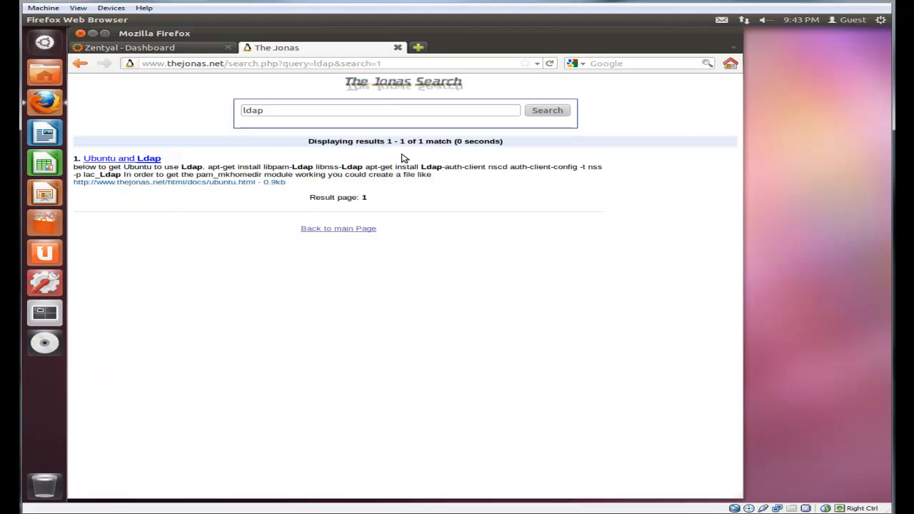
left_click(121, 157)
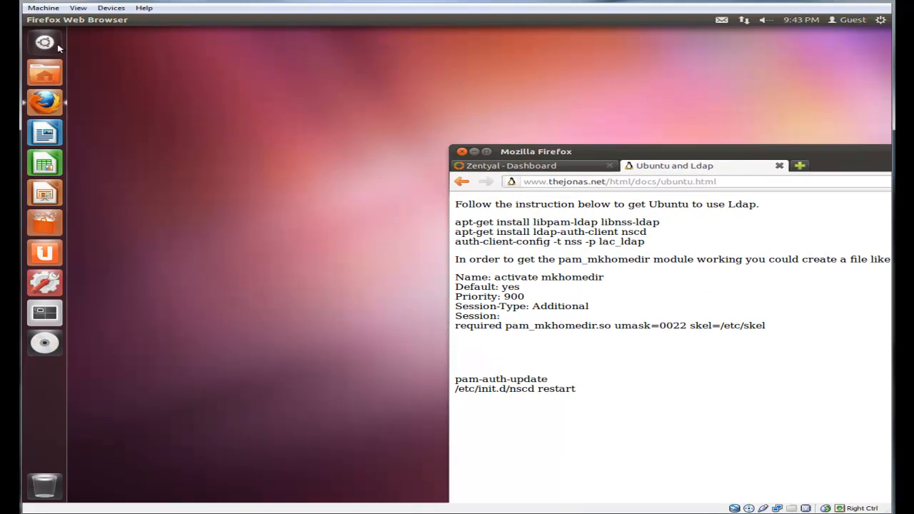
Run 'apt-get install libpam-ldap libnss-ldap' in a terminal and answer Y to install
left_click(44, 42)
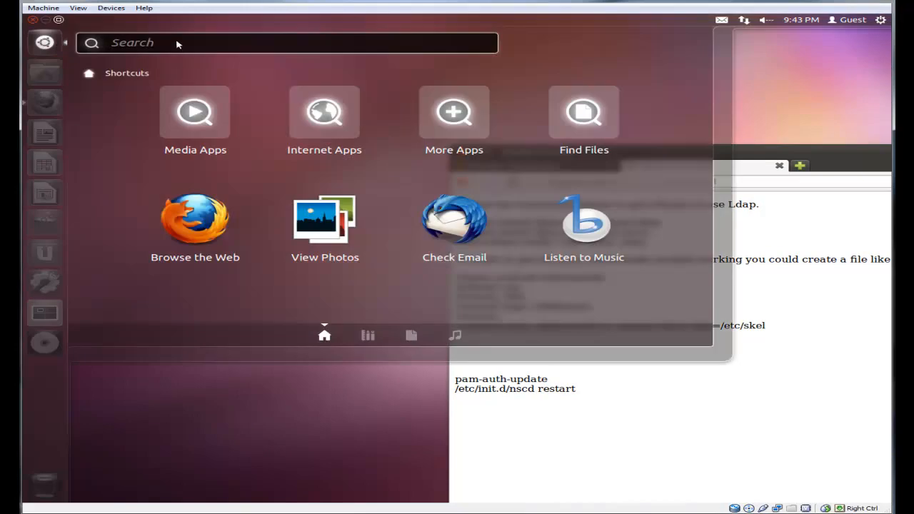
type("ter")
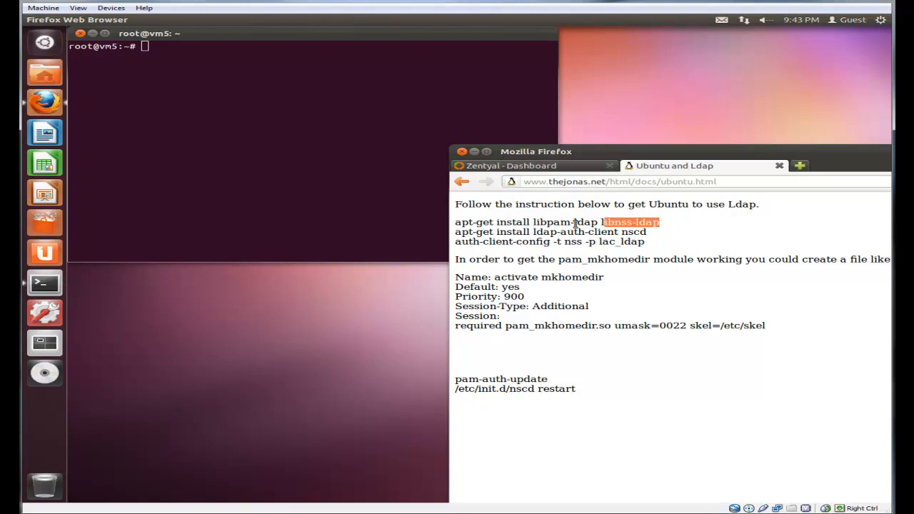
right_click(557, 221)
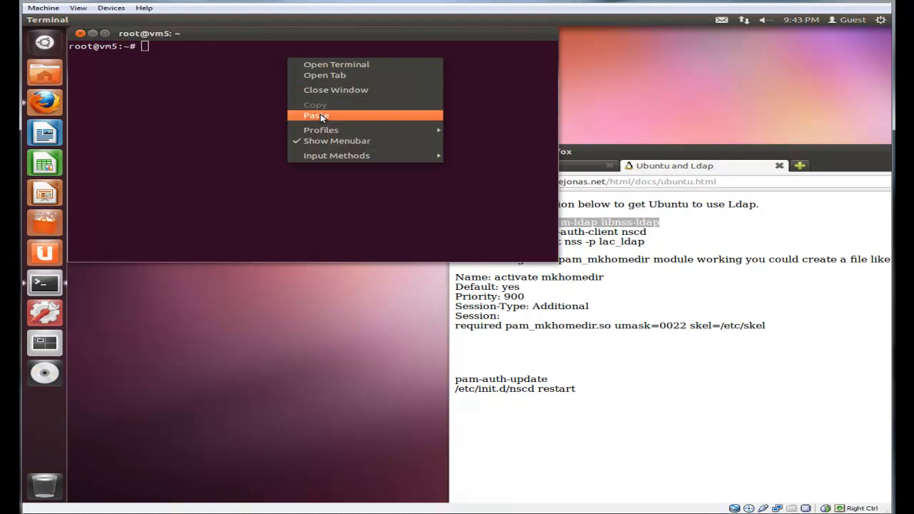
left_click(316, 114)
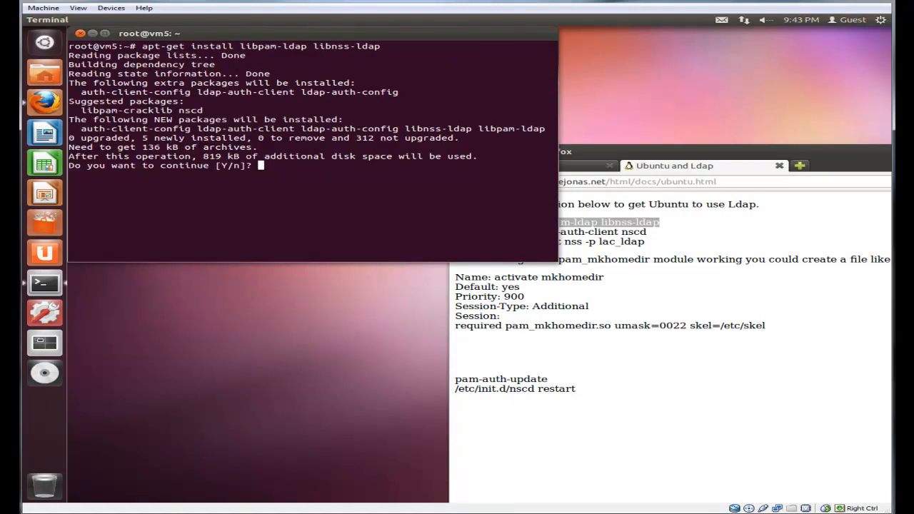
type("Y")
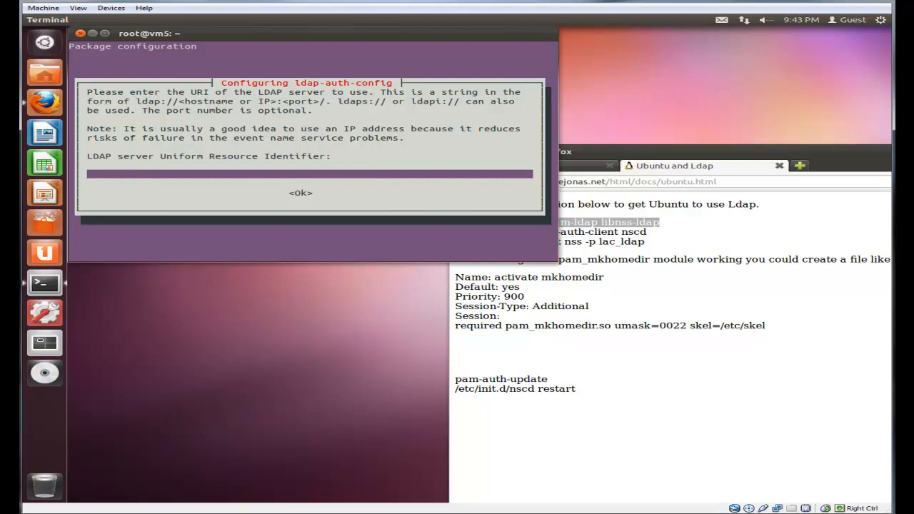
Set the LDAP server URI to 10.0.2.90 and paste Zentyal's base DN as the search base
type("10.0.2")
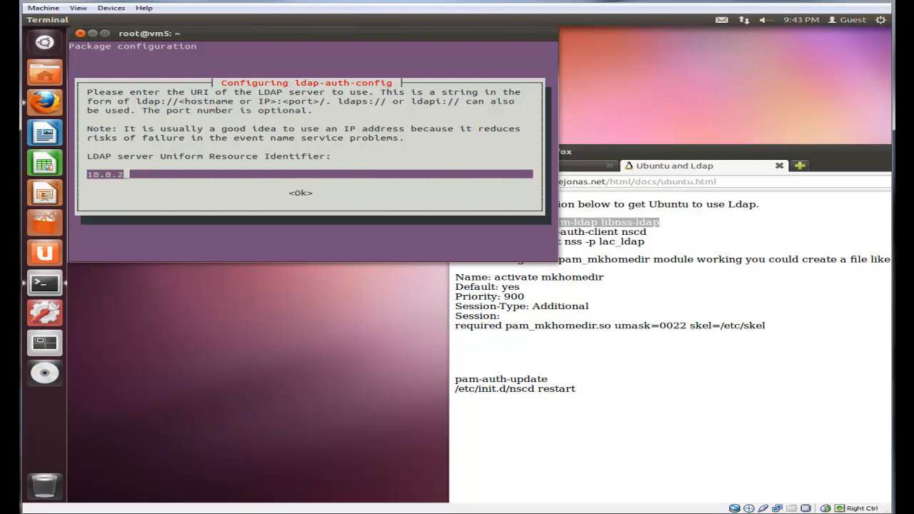
type(".90")
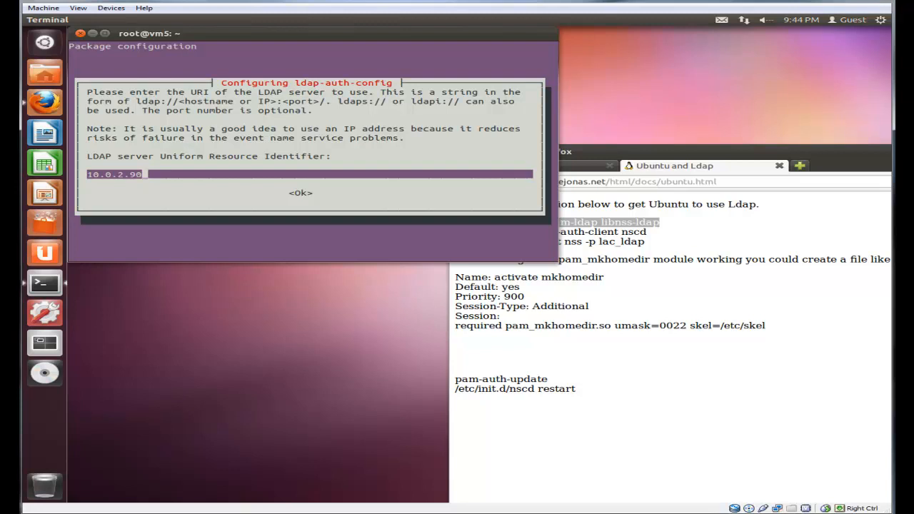
type(":3")
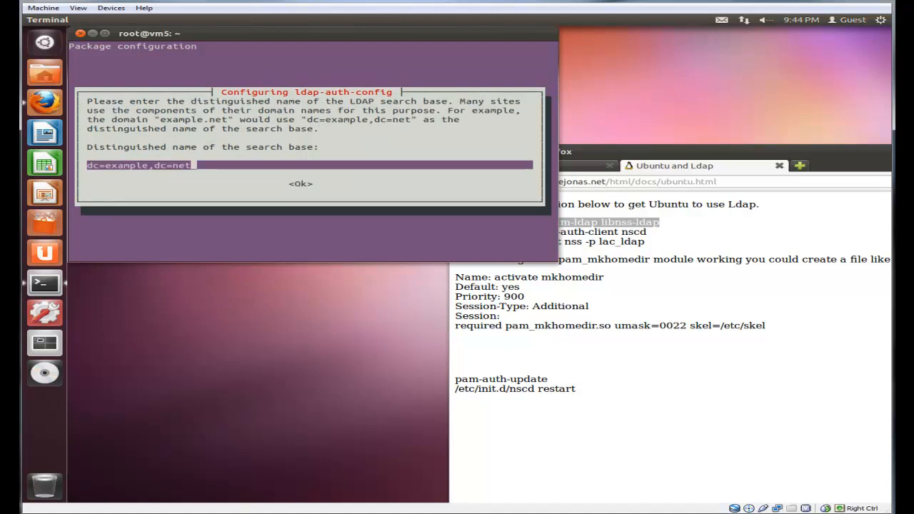
key("BackSpace")
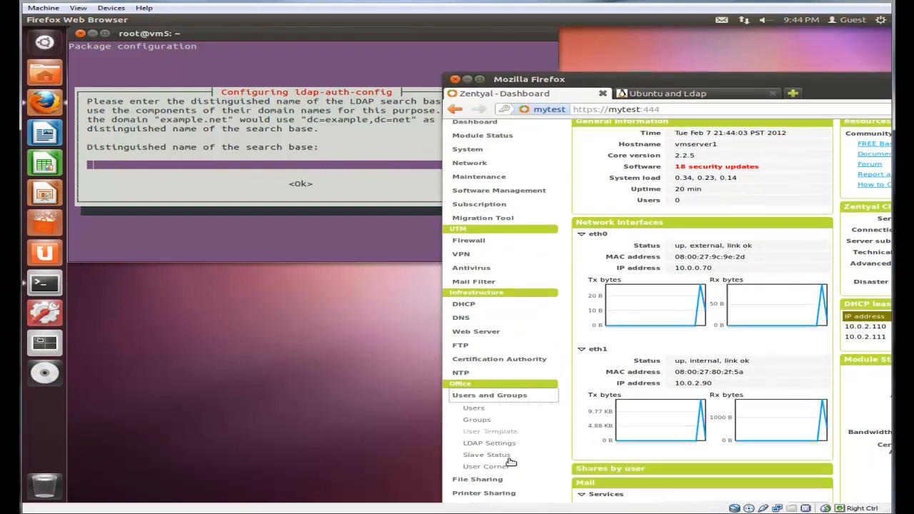
left_click(488, 442)
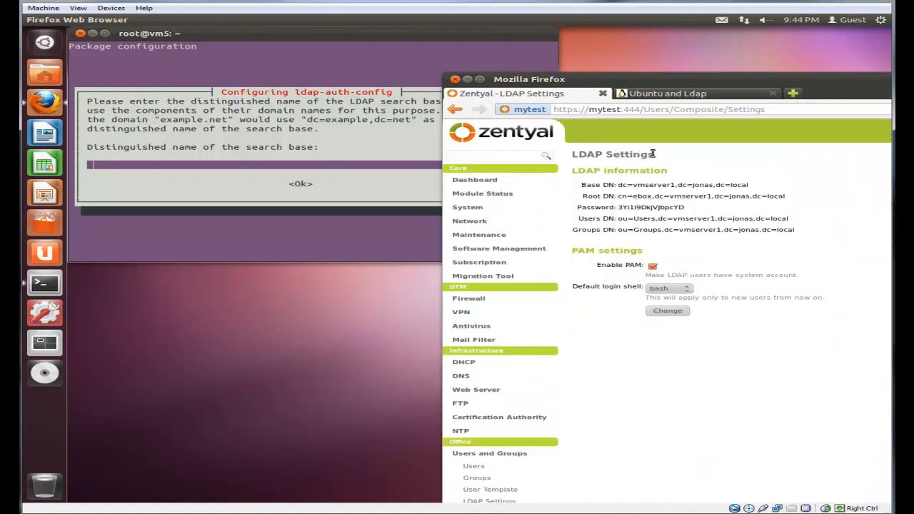
mouse_move(640, 188)
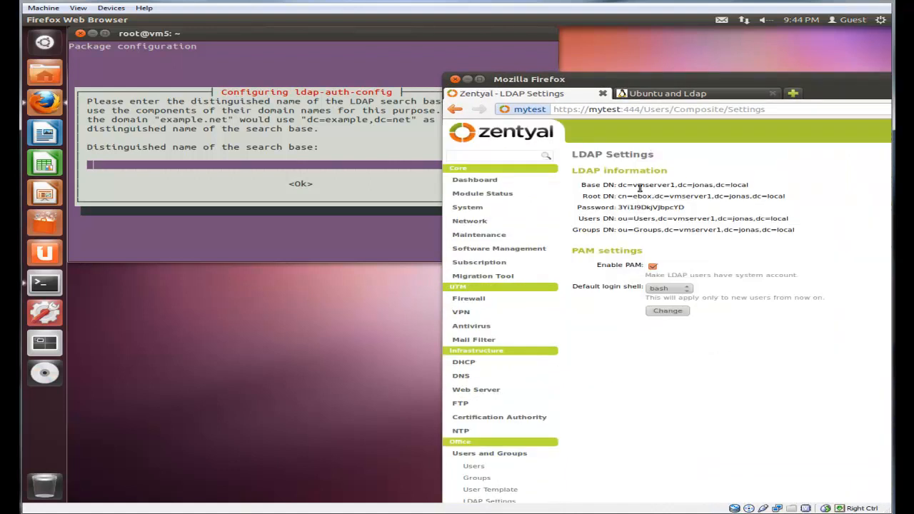
right_click(683, 184)
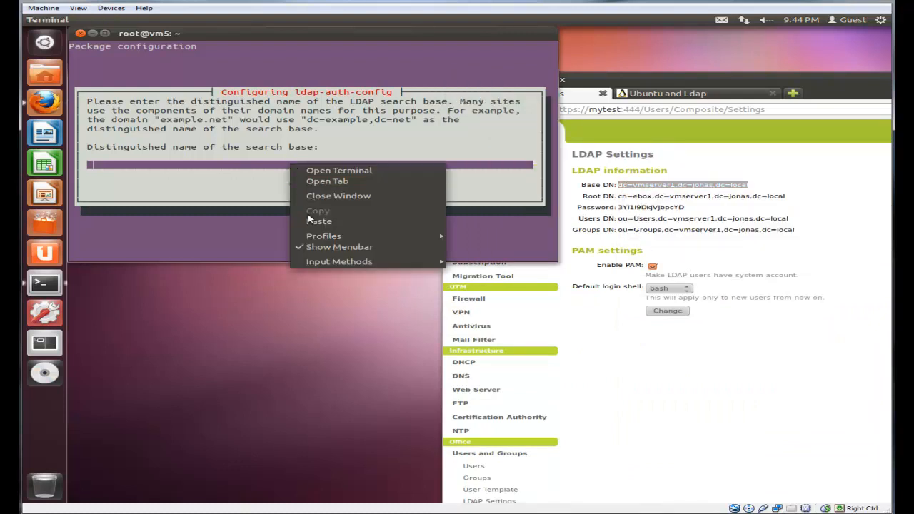
left_click(320, 220)
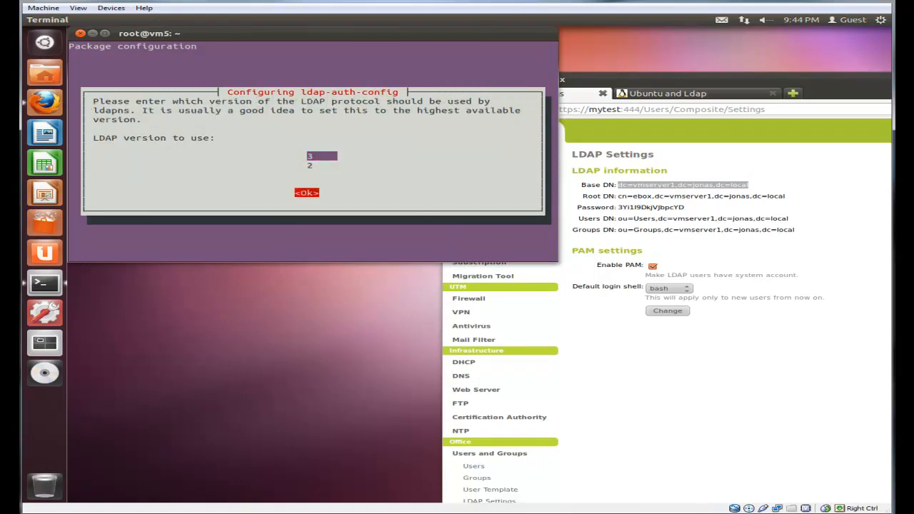
Choose LDAP version 3, answer No to database login, and select Zentyal's root DN to copy
left_click(305, 192)
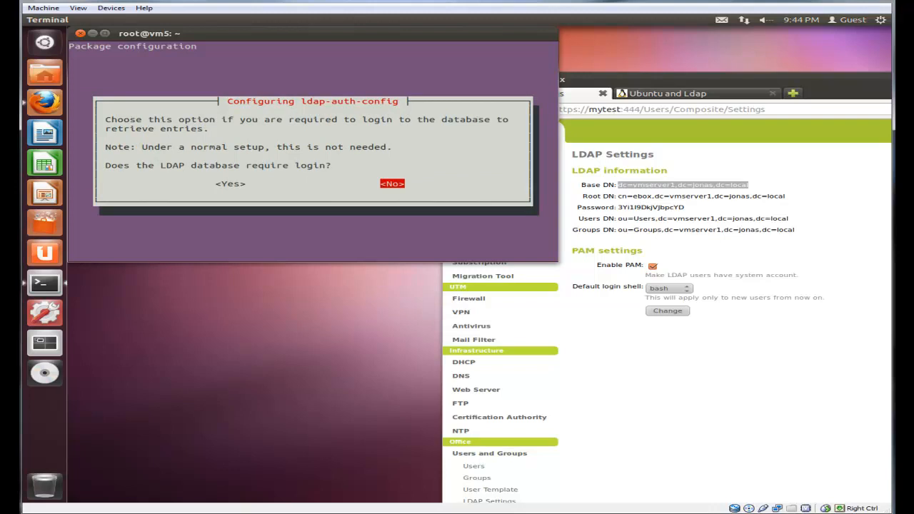
left_click(392, 183)
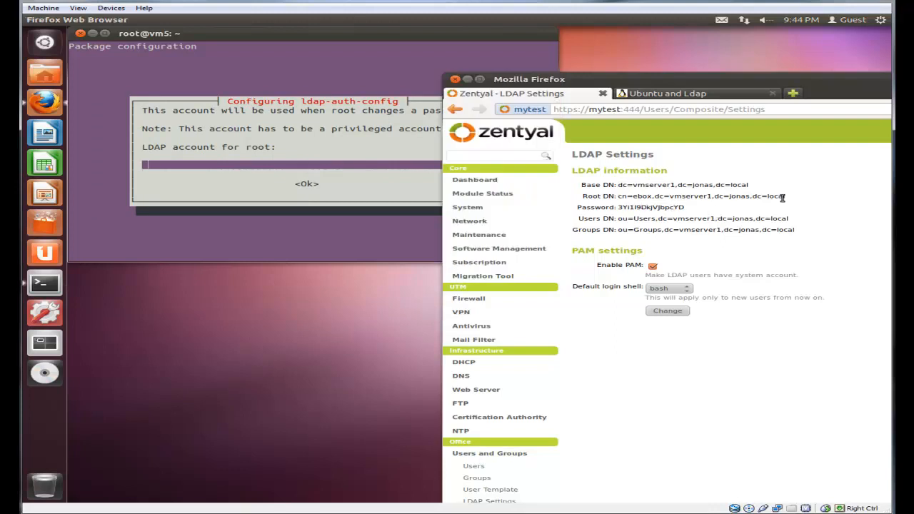
double_click(700, 195)
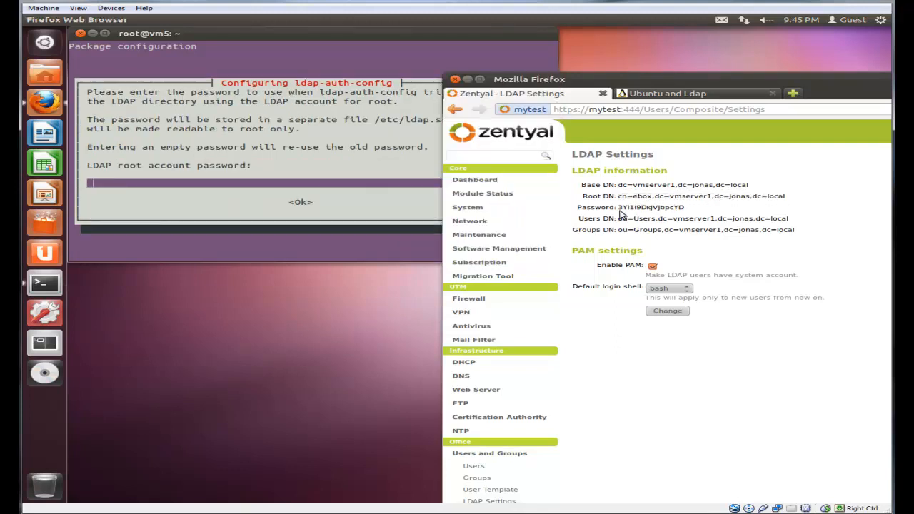
Create an empty desktop document, open it in gedit and paste the Zentyal LDAP password
right_click(650, 207)
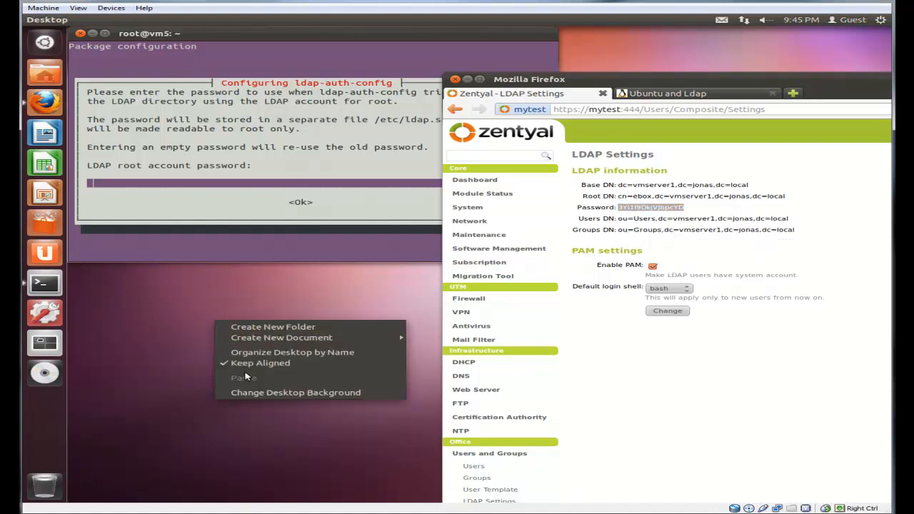
mouse_move(281, 337)
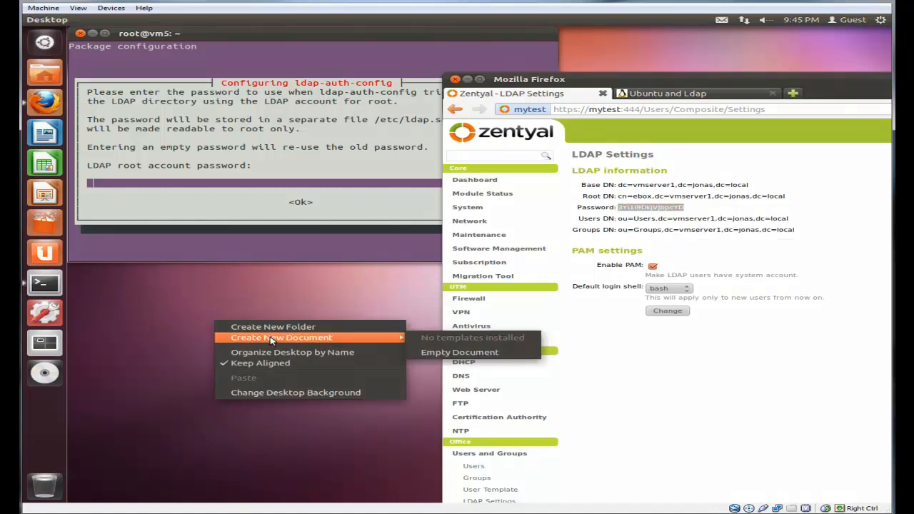
left_click(460, 351)
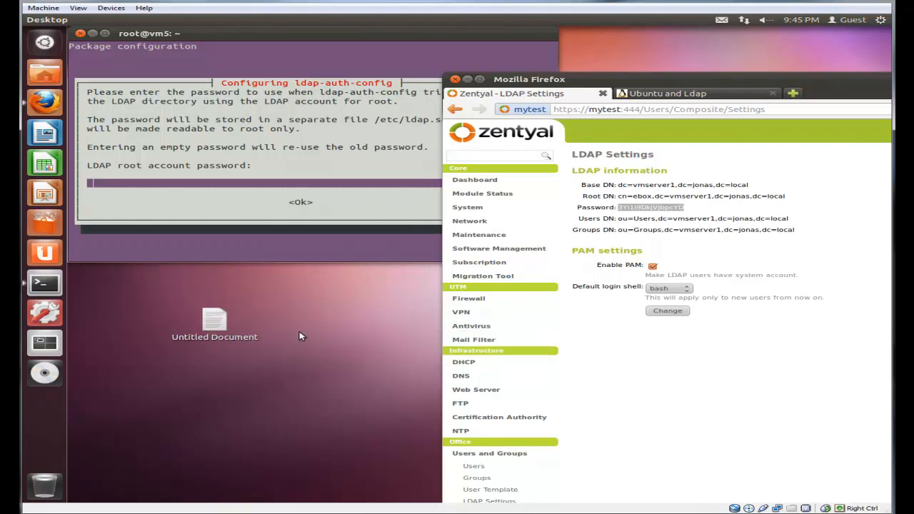
left_click(214, 321)
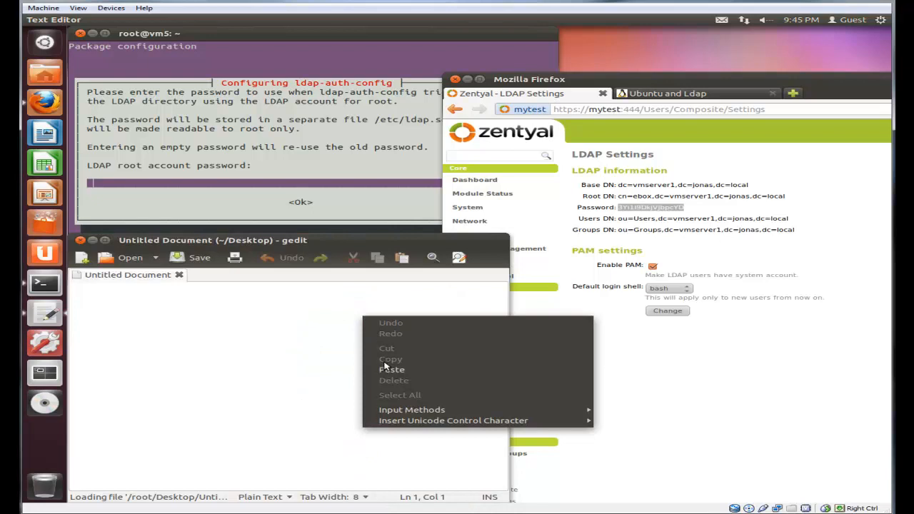
left_click(391, 369)
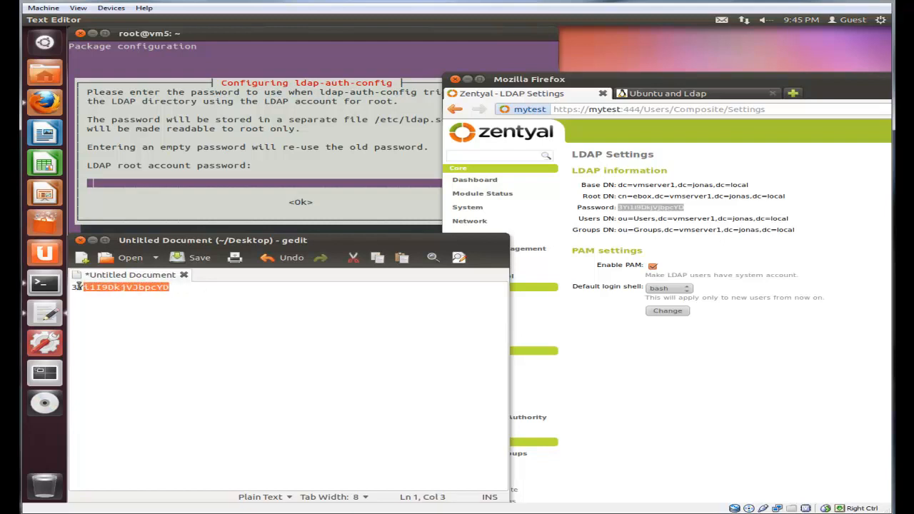
right_click(126, 286)
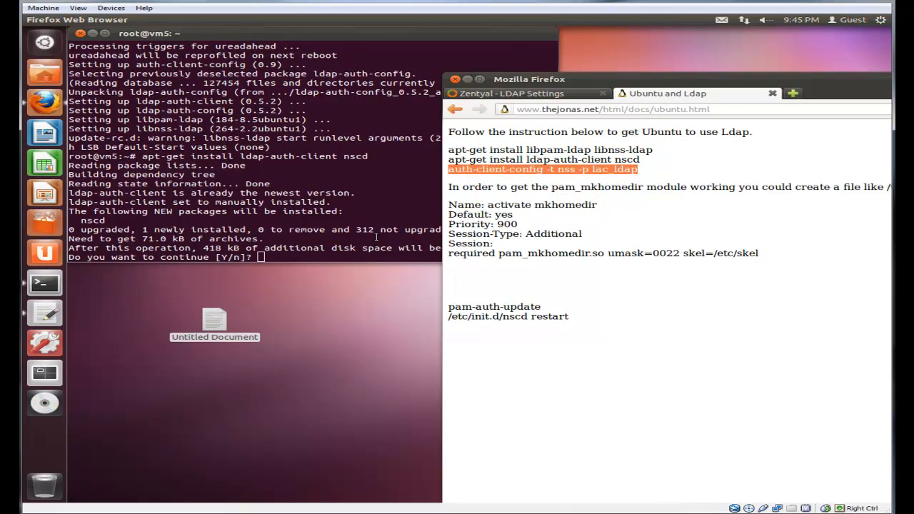
Install ldap-auth-client and nscd, paste 'auth-client-config -t nss -p lac_ldap', and select 'mkhomedir' on the docs page
type("Y")
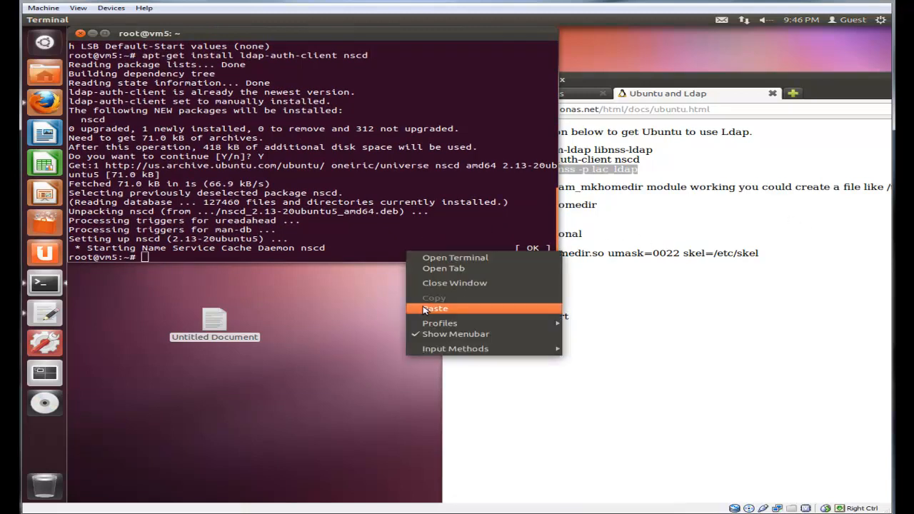
left_click(434, 308)
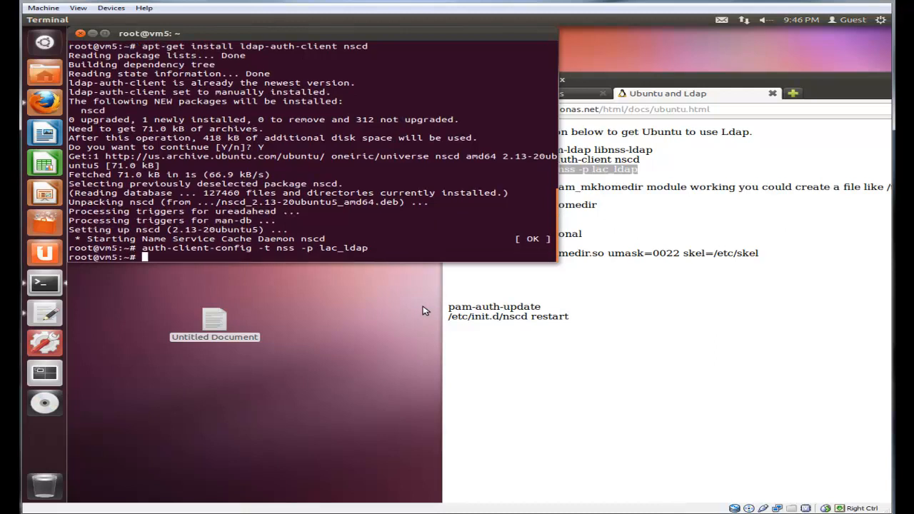
left_click(667, 92)
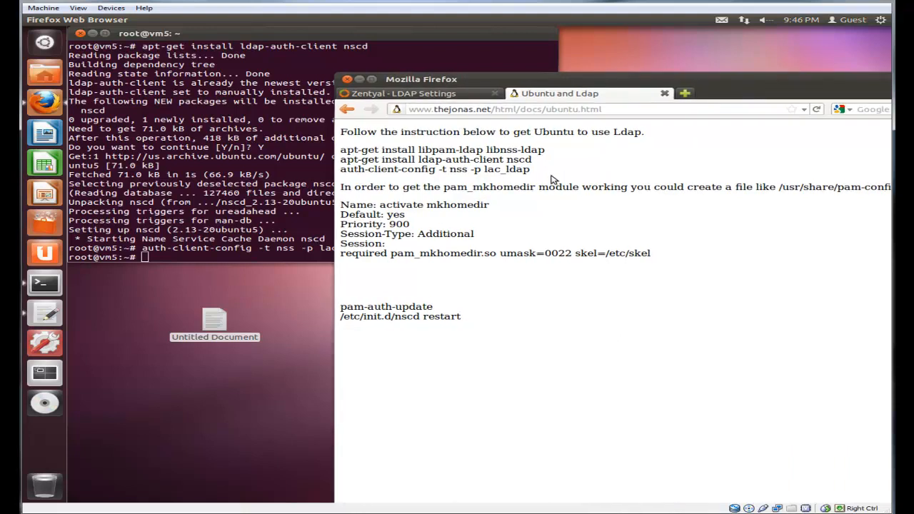
mouse_move(497, 209)
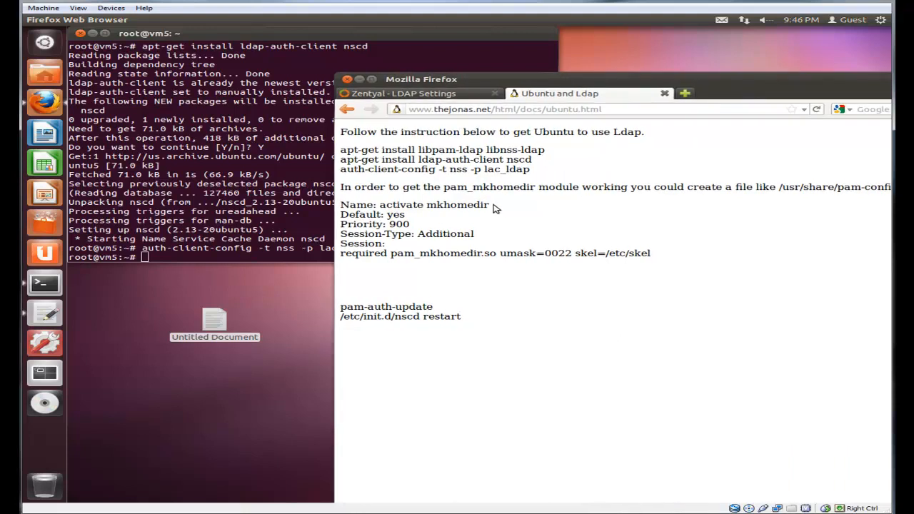
double_click(457, 206)
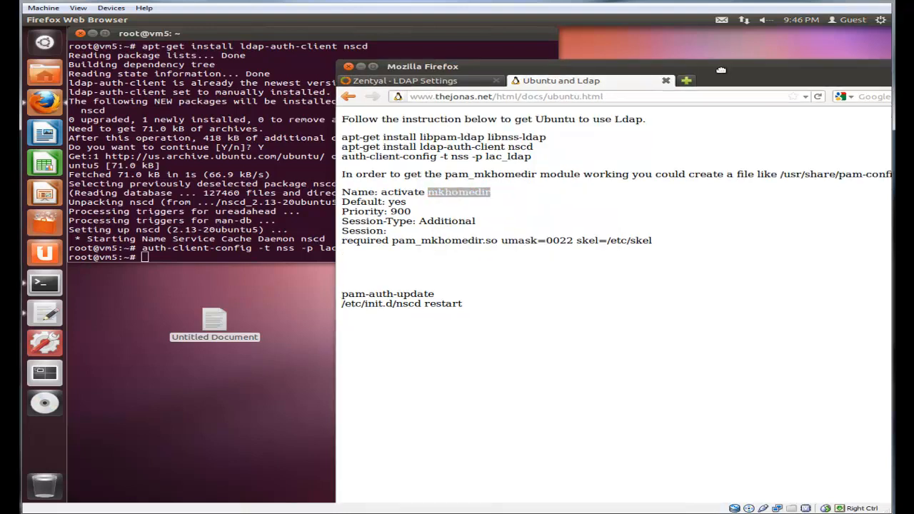
mouse_move(46, 71)
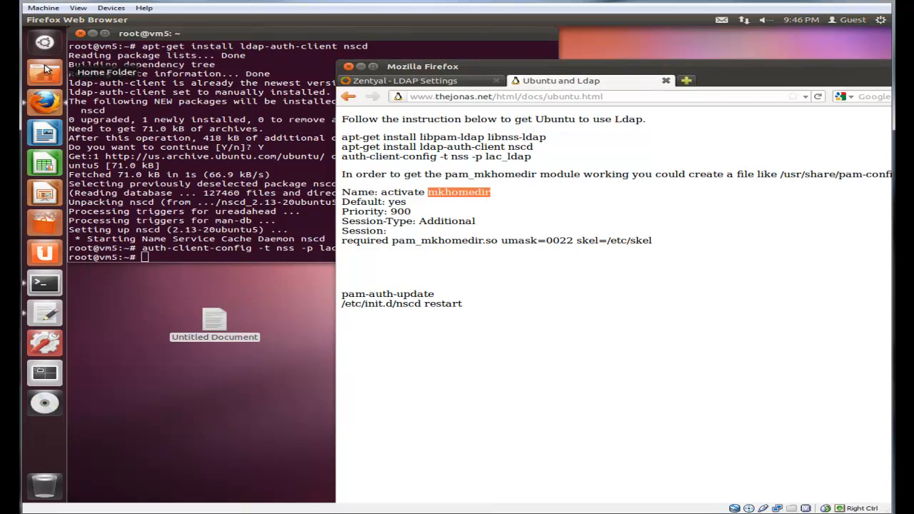
Browse Nautilus from File System into /usr/share/pam-configs
left_click(45, 72)
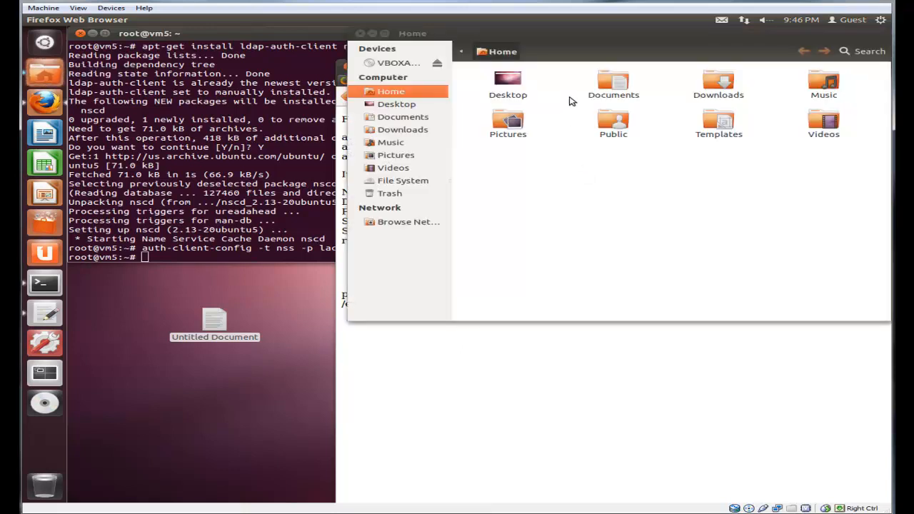
left_click(403, 180)
type("p")
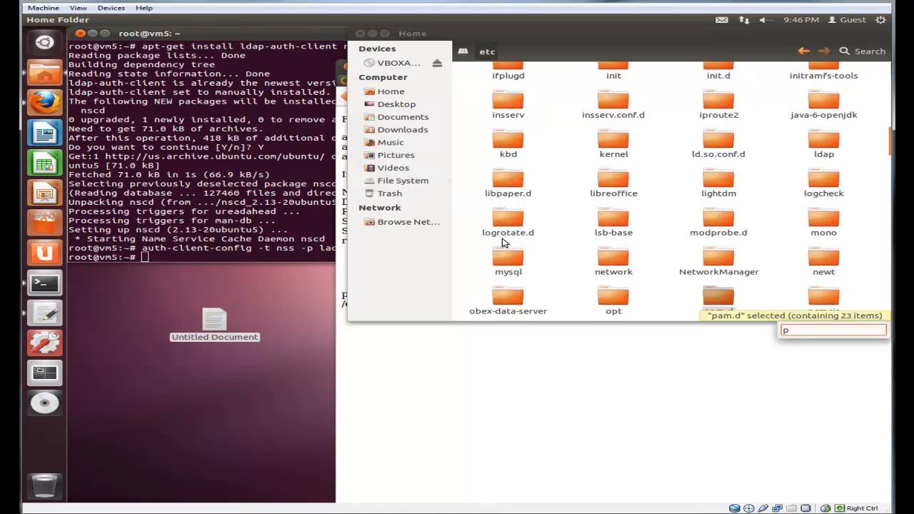
scroll("down", 3)
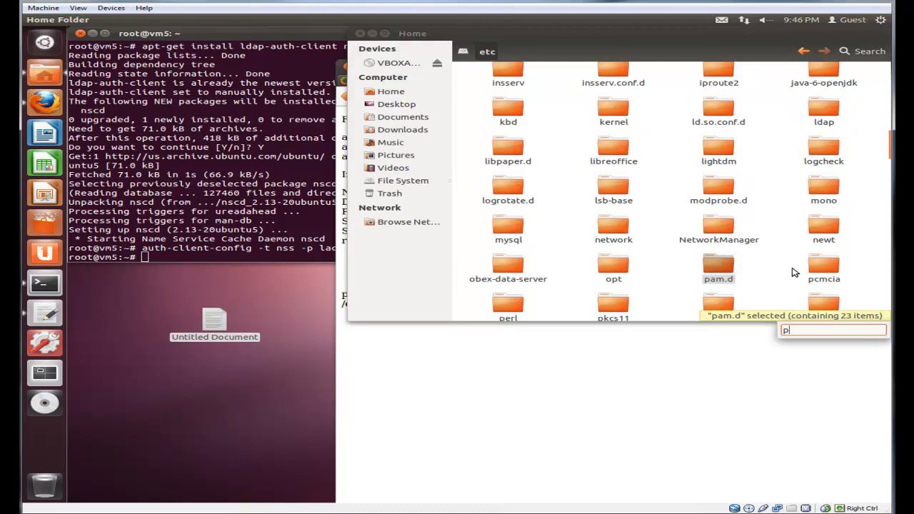
scroll("down", 3)
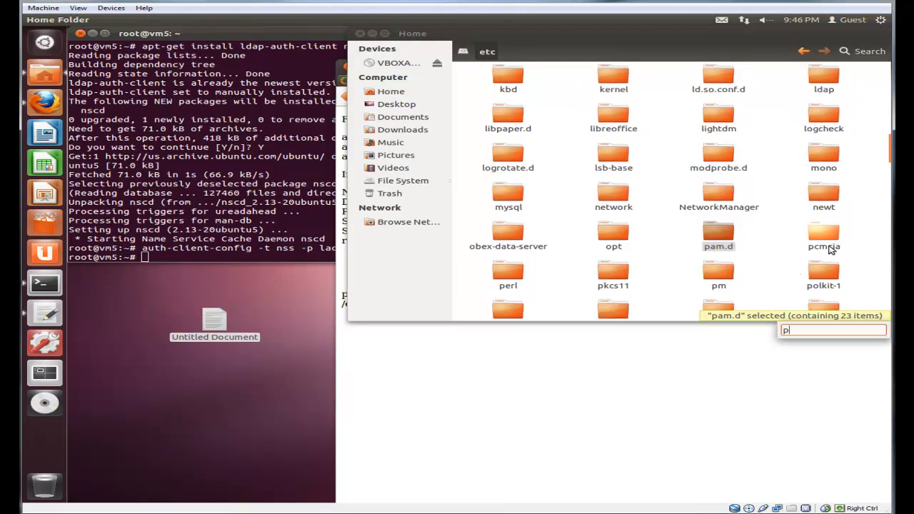
scroll("down", 3)
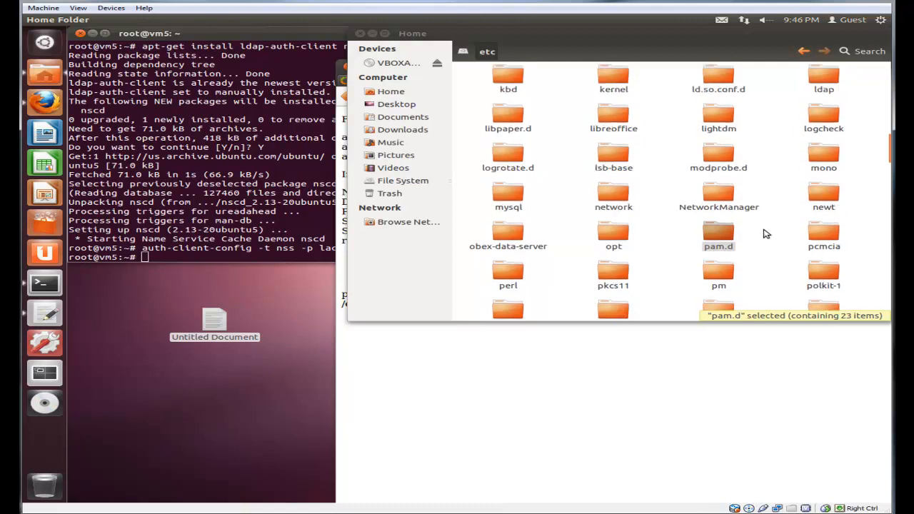
scroll("down", 3)
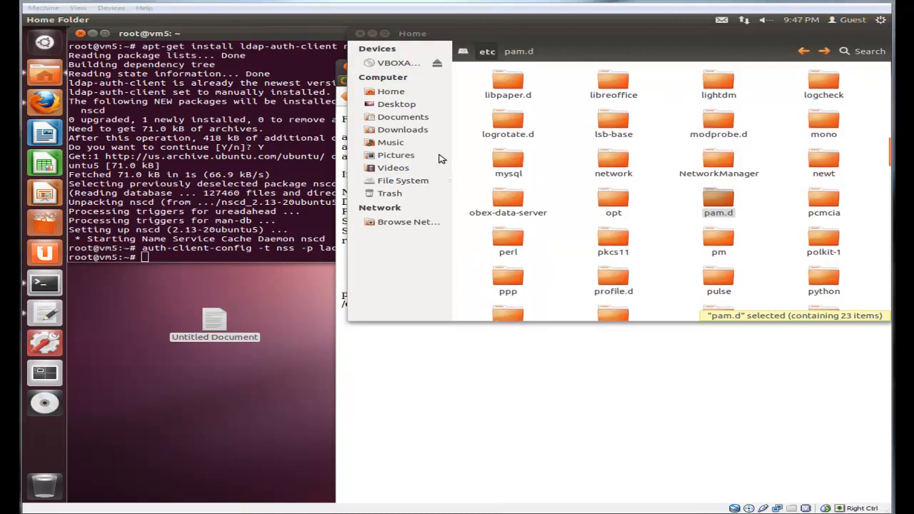
left_click(403, 180)
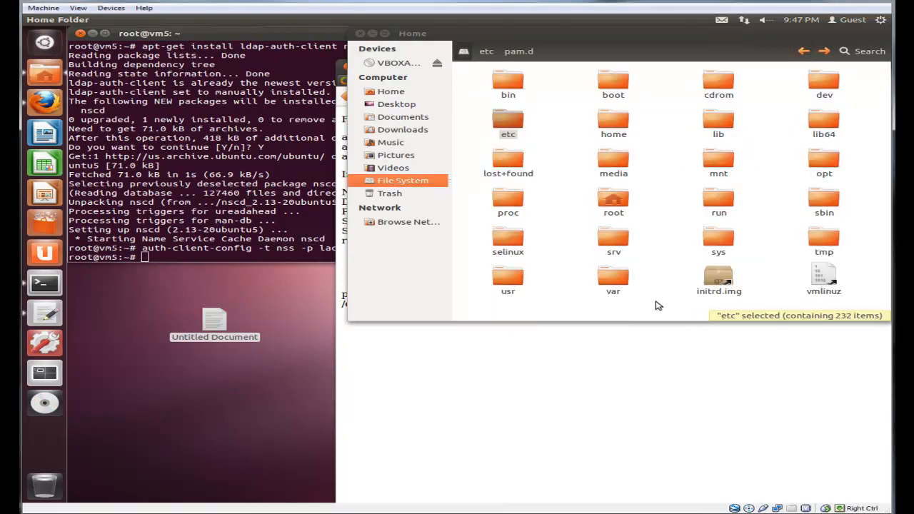
double_click(508, 279)
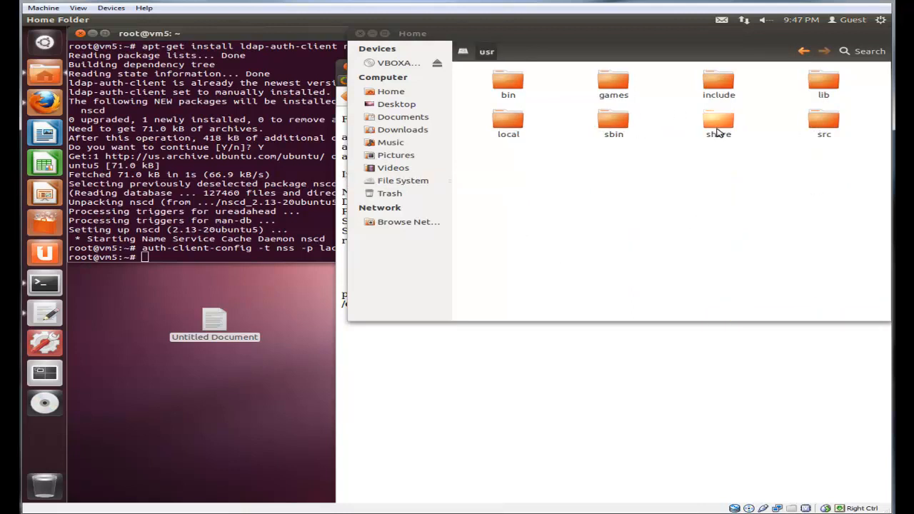
double_click(717, 122)
type("p")
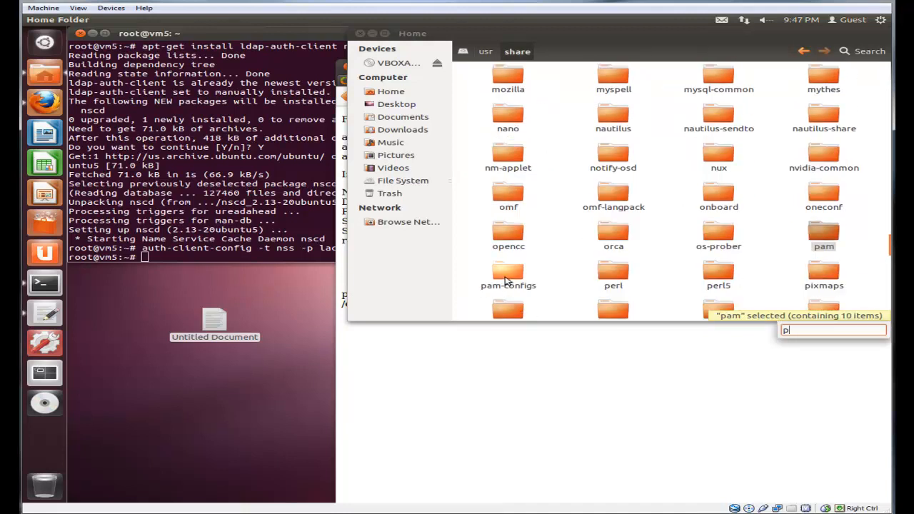
double_click(509, 274)
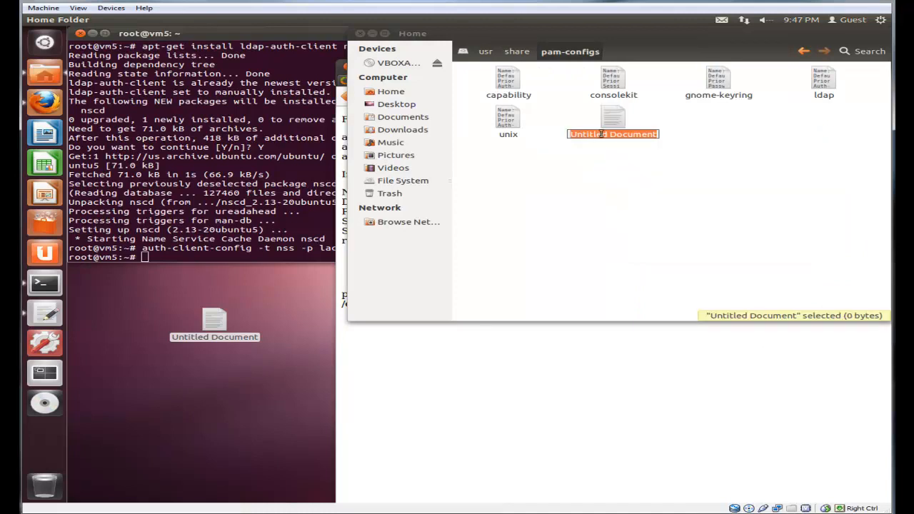
Paste the activate mkhomedir PAM profile block from the web page into the new mkhomedir file
left_click(622, 172)
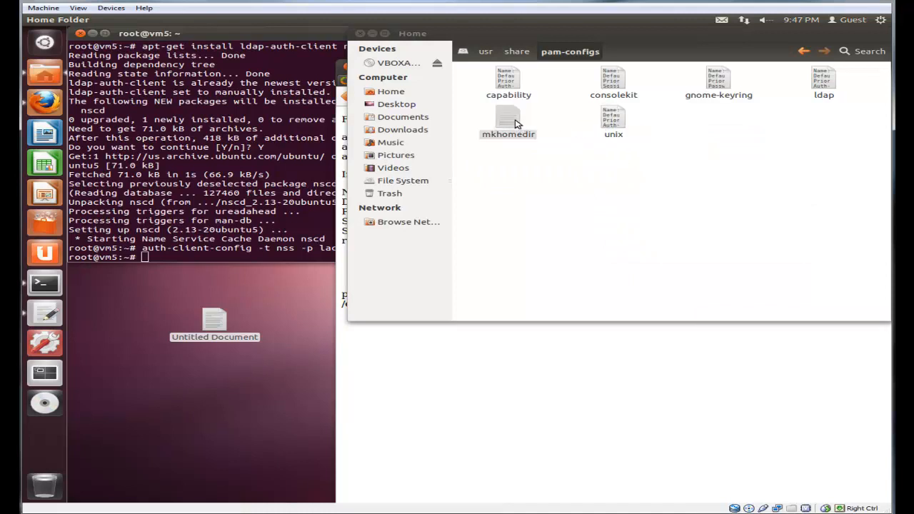
double_click(509, 122)
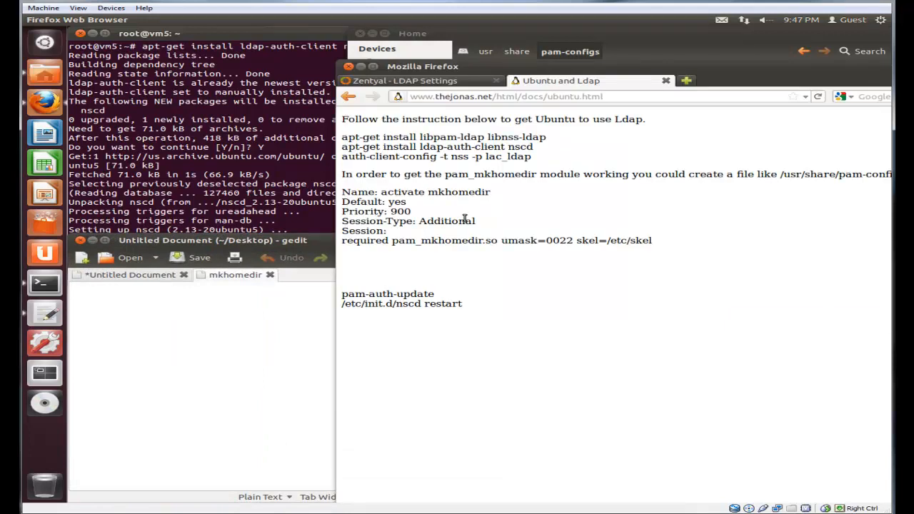
left_click_drag(342, 240, 651, 240)
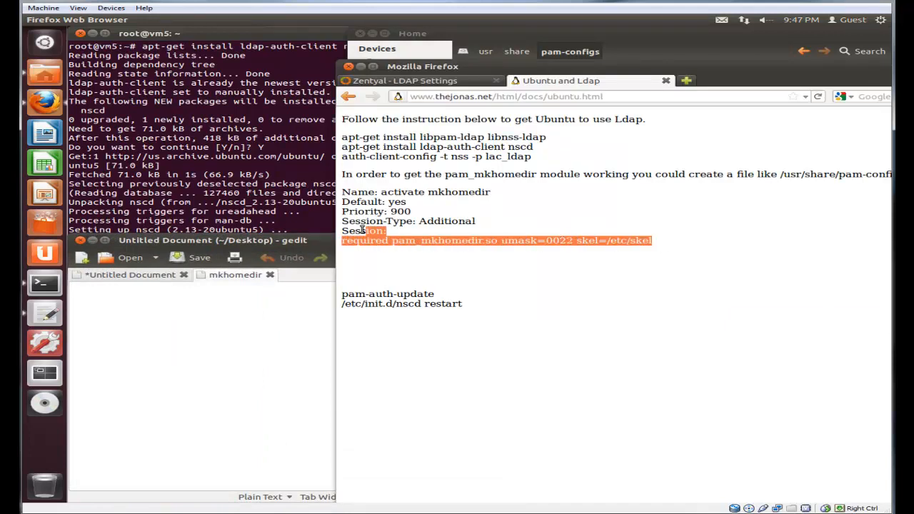
left_click_drag(651, 240, 341, 192)
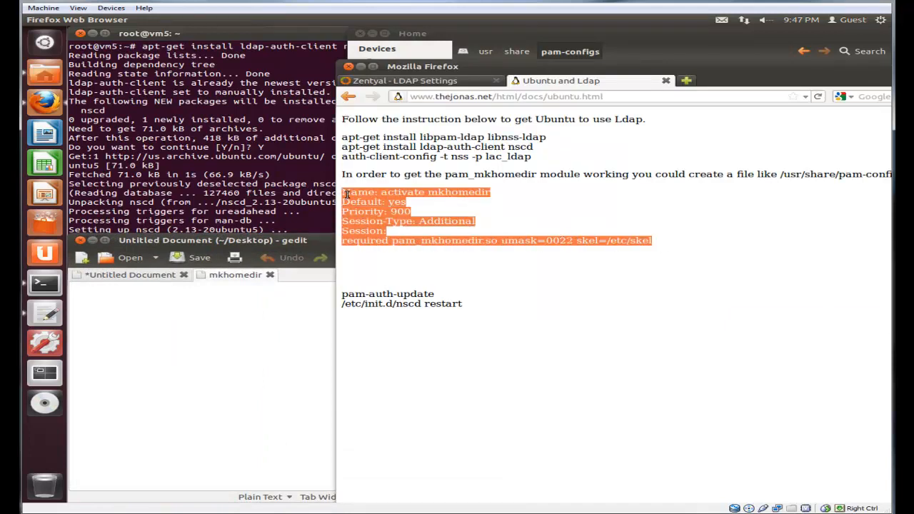
right_click(414, 214)
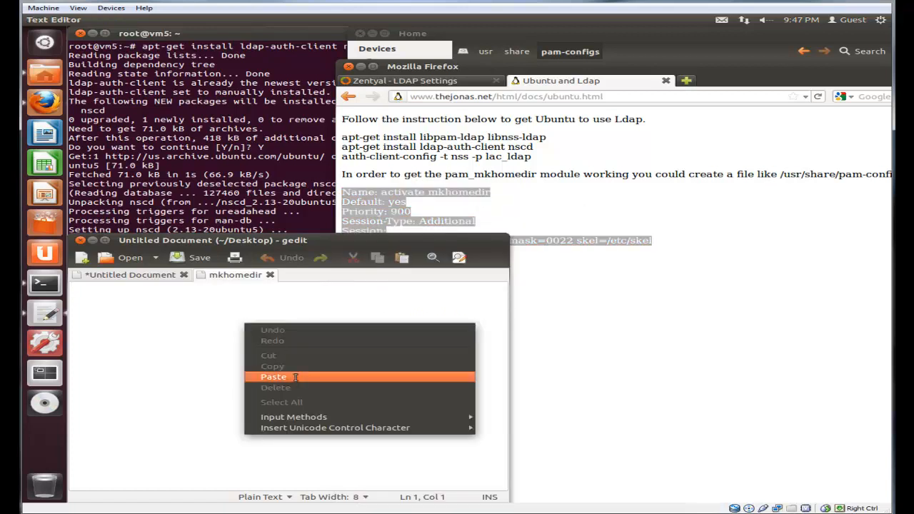
left_click(273, 377)
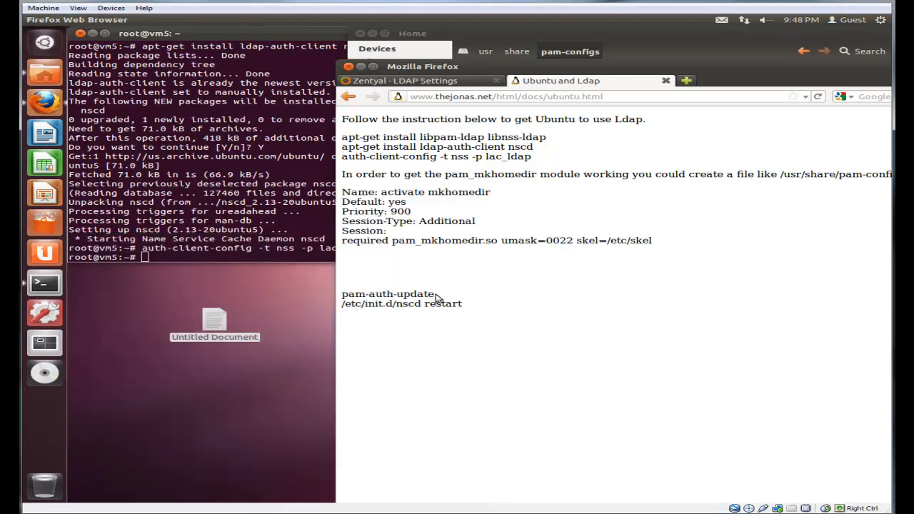
Run pam-auth-update with the mkhomedir, Unix and LDAP profiles ticked, then restart nscd
right_click(389, 294)
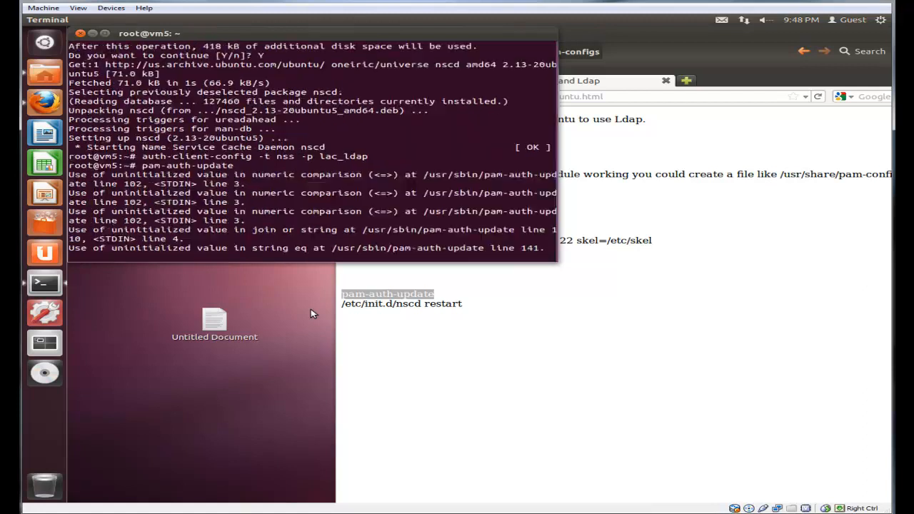
key("Return")
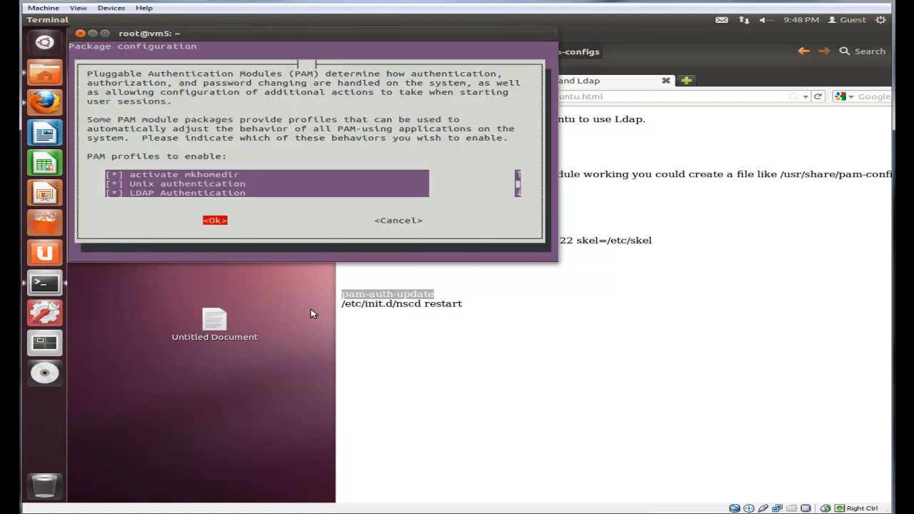
left_click(214, 220)
type("/etc/init.d/nscd restart")
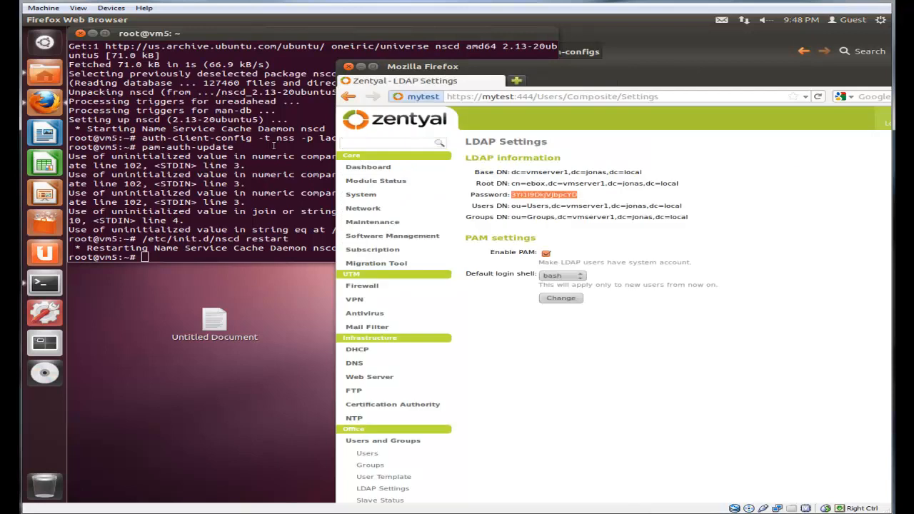
Exit the terminal, close Firefox after Zentyal logout, and move Nautilus to /etc
type("exit")
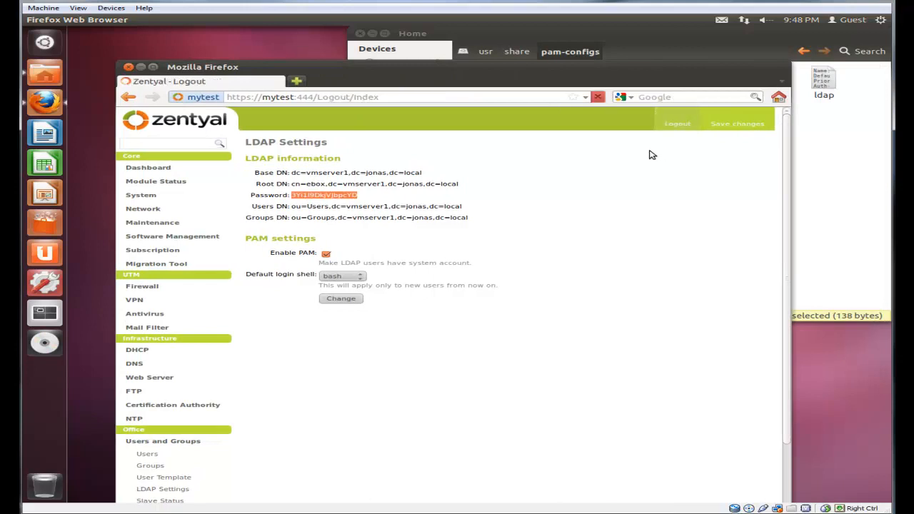
left_click(677, 123)
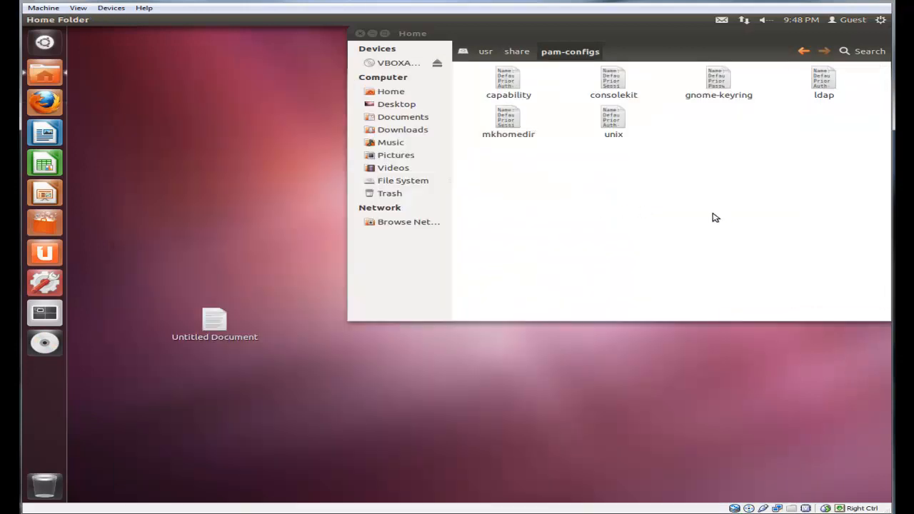
mouse_move(440, 151)
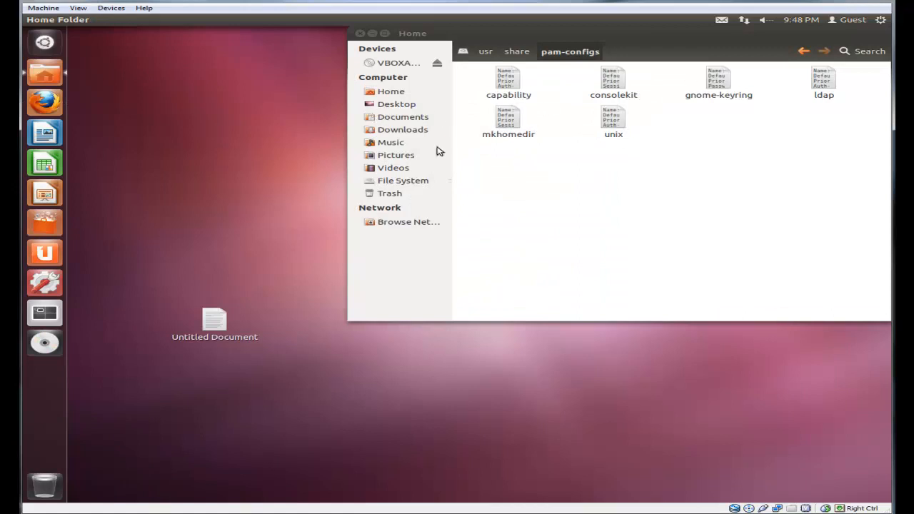
left_click(403, 180)
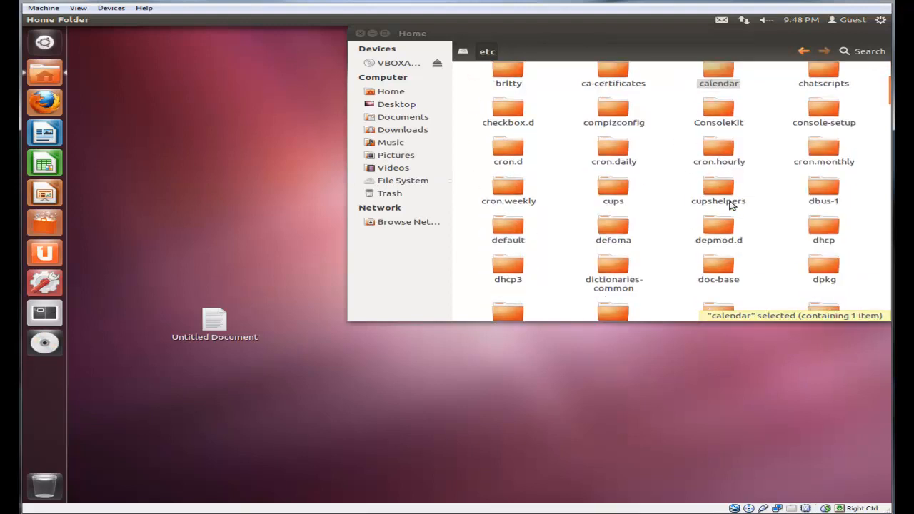
Reach the /etc/lightdm folder and select lightdm.conf
scroll("down", 3)
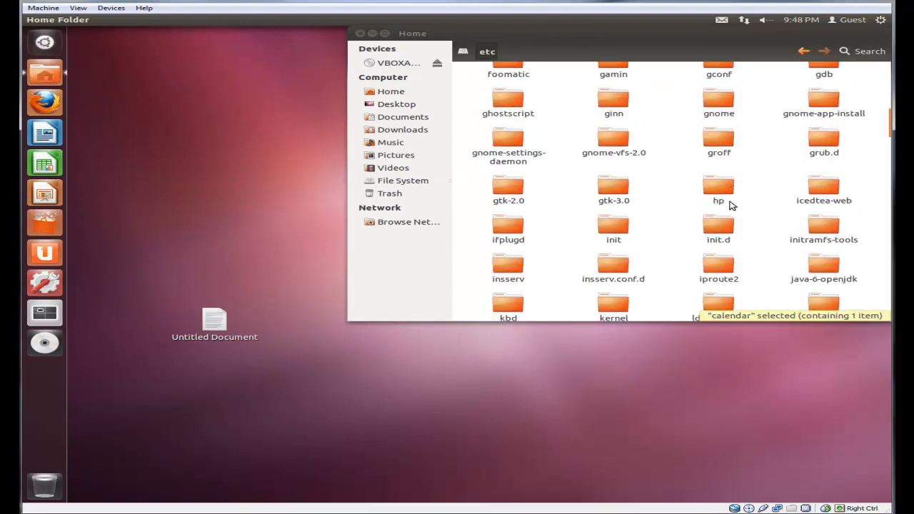
scroll("down", 3)
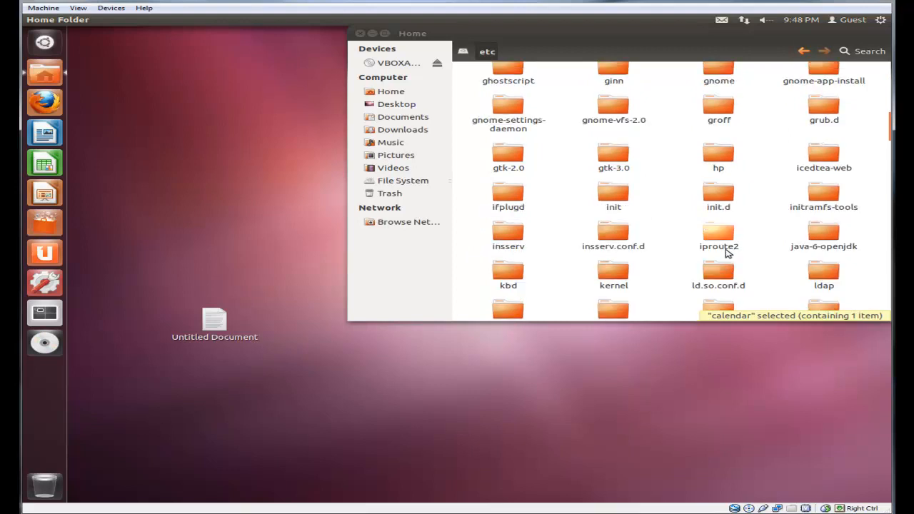
scroll("down", 3)
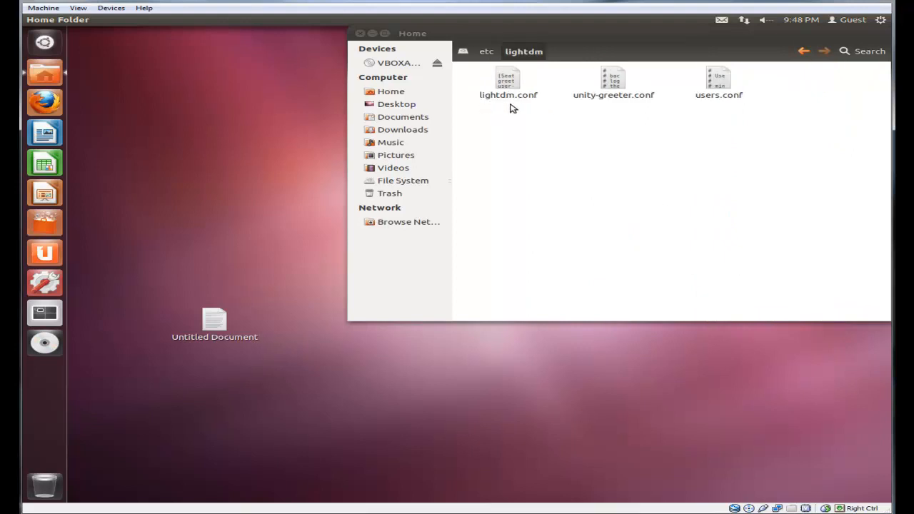
left_click(509, 82)
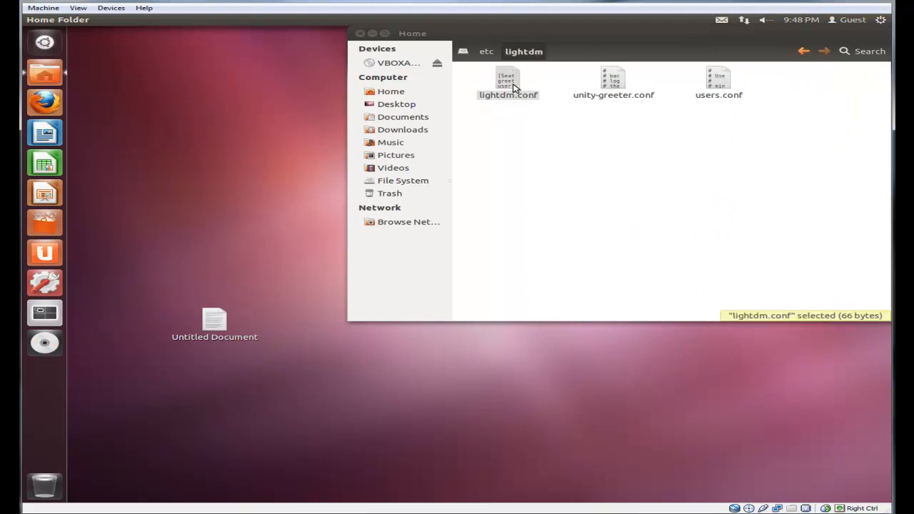
Add allow-guest=false to lightdm.conf, save it and close gedit
double_click(508, 81)
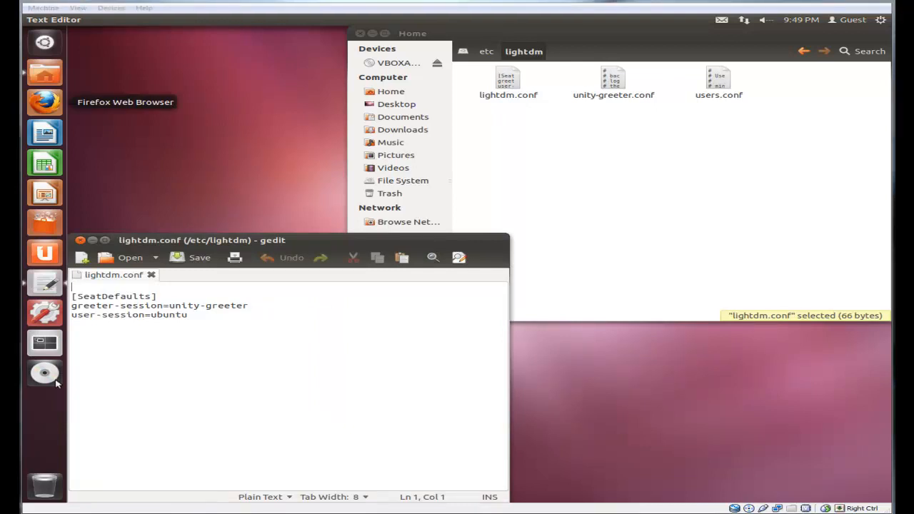
key("Enter")
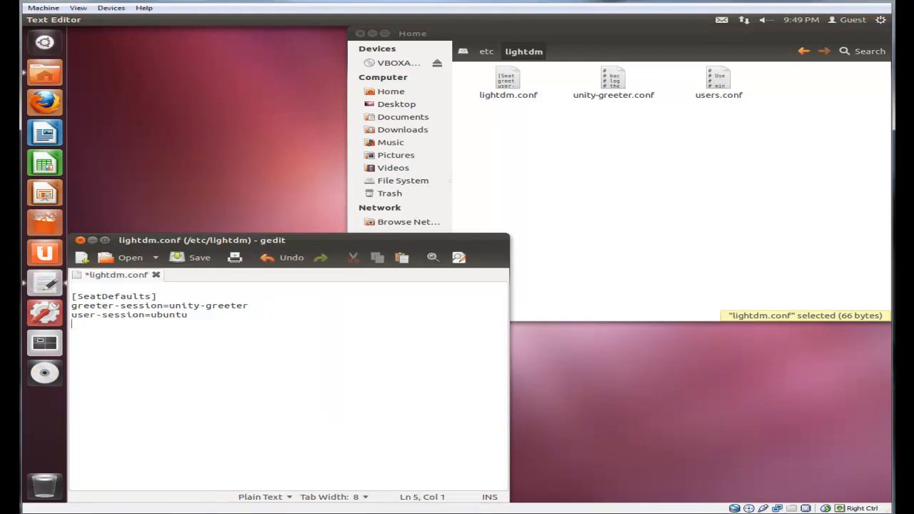
type("allow-")
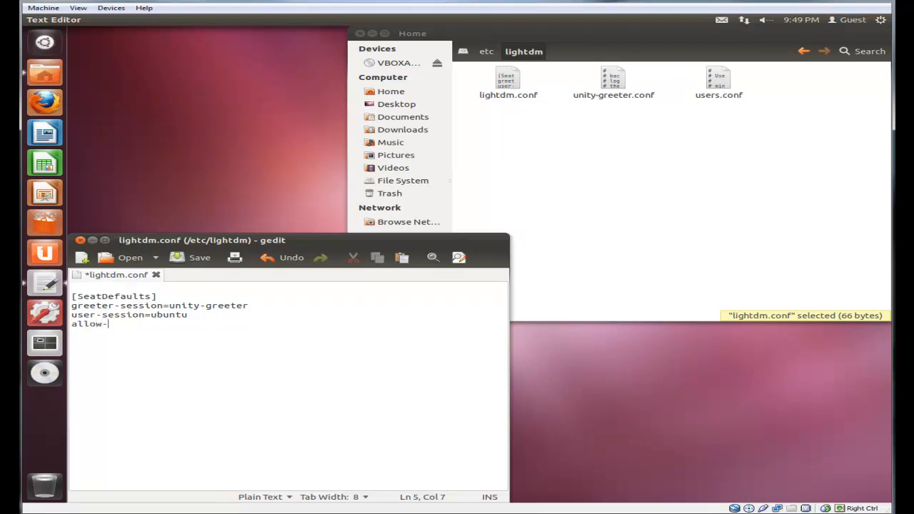
type("guest")
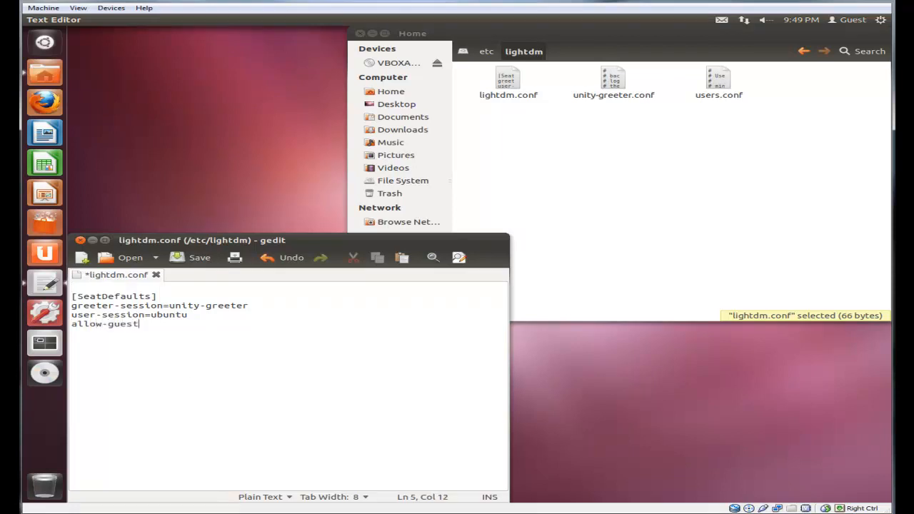
type("=f")
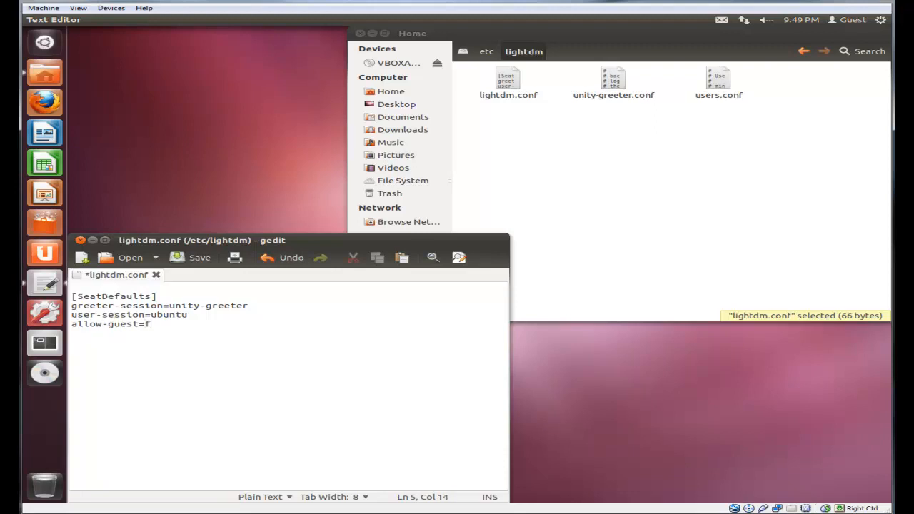
type("alse")
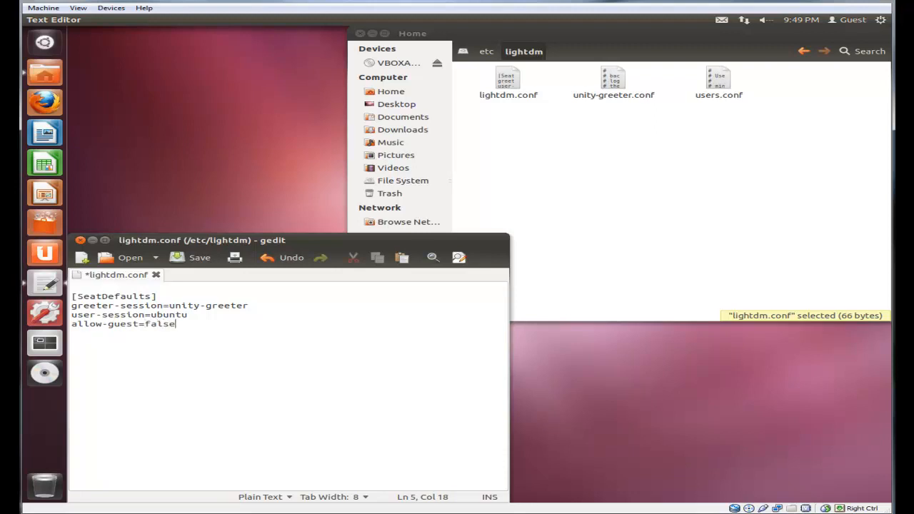
mouse_move(187, 326)
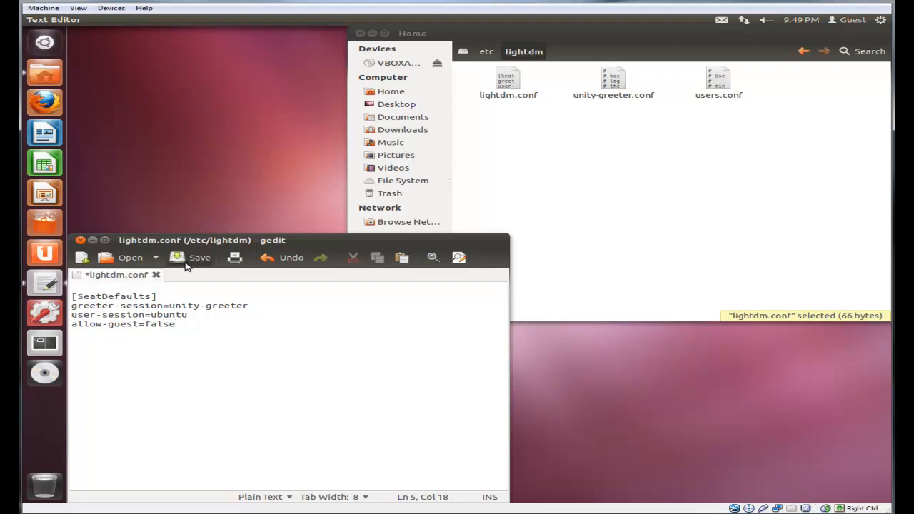
left_click(200, 257)
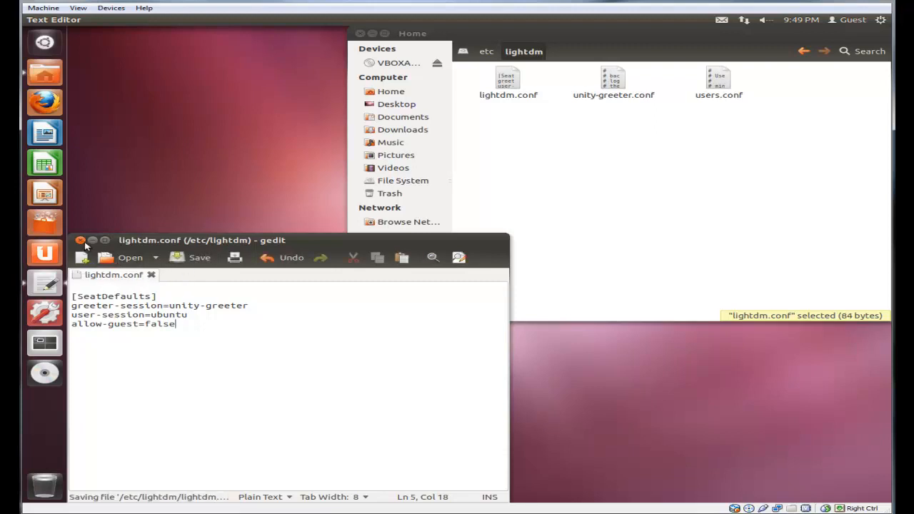
left_click(80, 240)
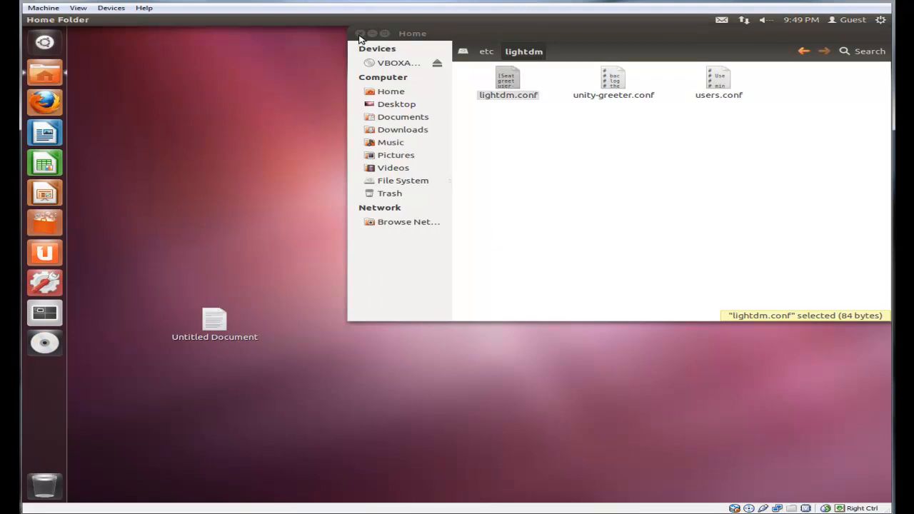
Check that the /home directory is empty in Nautilus, then close the window
left_click(360, 34)
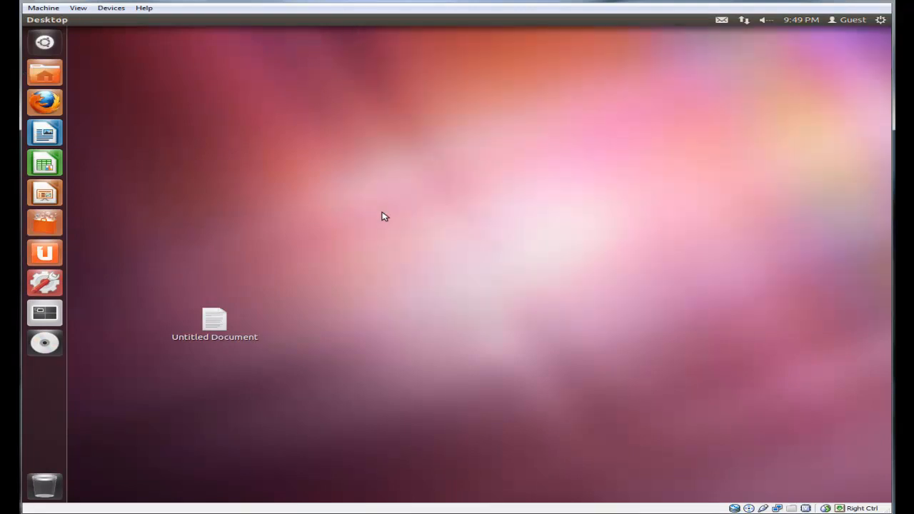
mouse_move(45, 71)
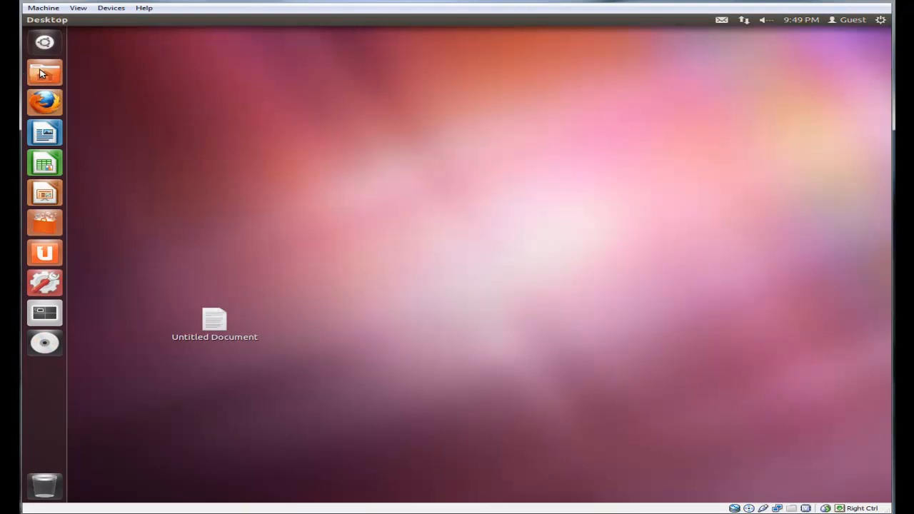
left_click(44, 72)
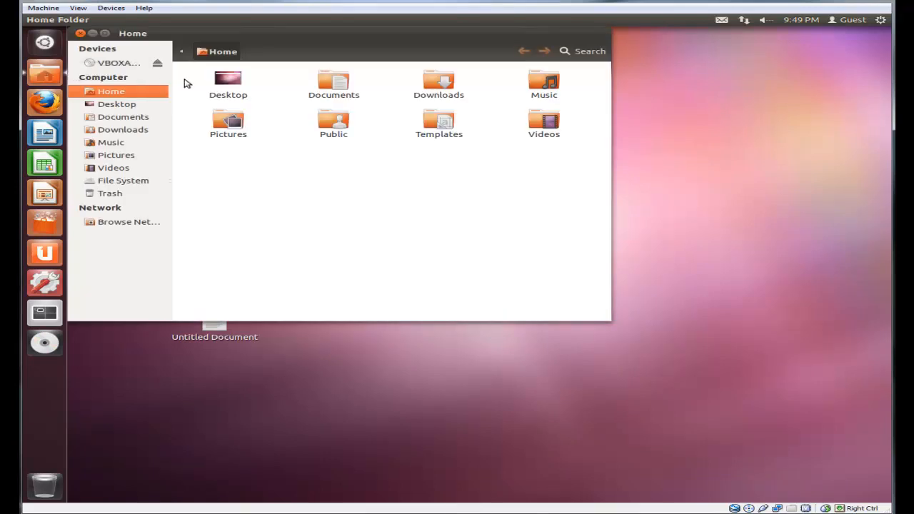
left_click(123, 180)
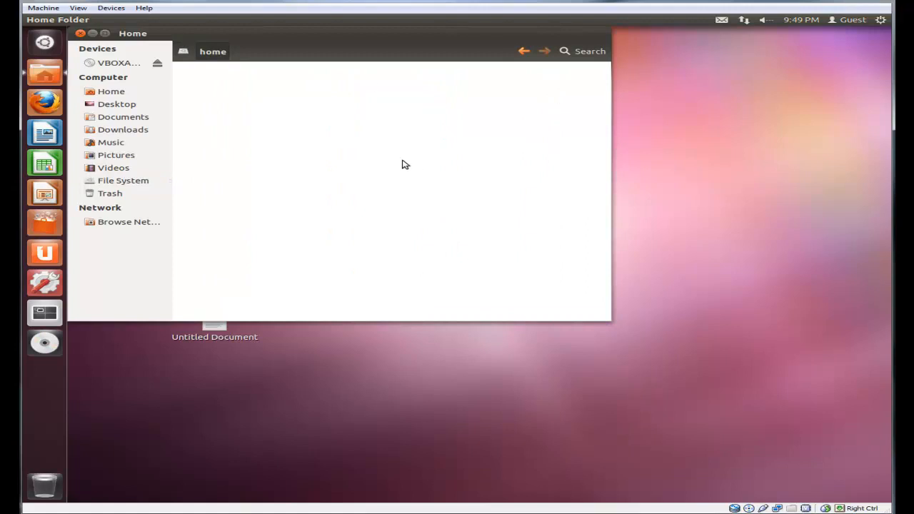
left_click(80, 33)
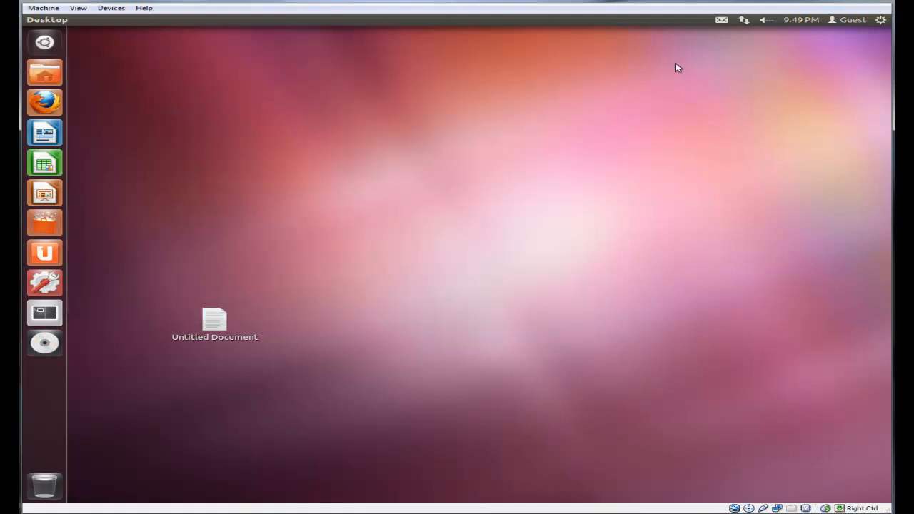
Log out of the guest session back to the LightDM screen
left_click(880, 20)
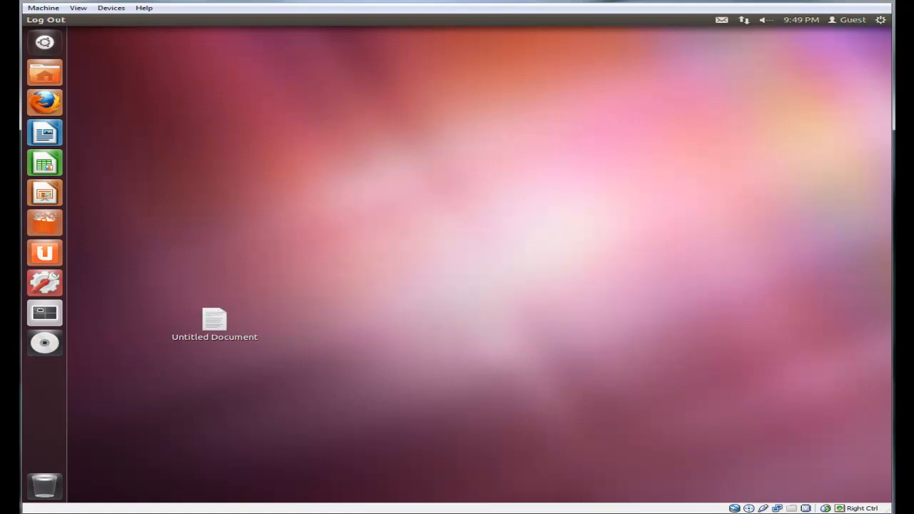
left_click(45, 20)
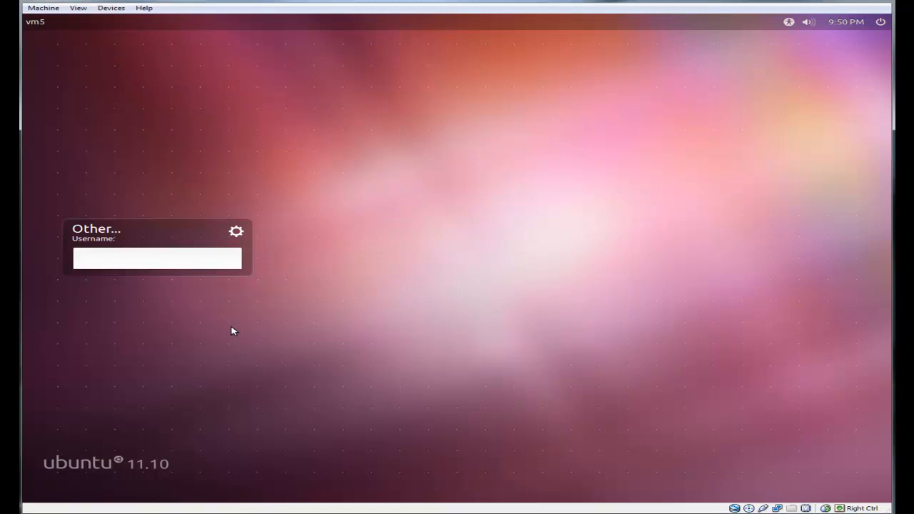
Log in through the Other field as LDAP user donald
left_click(157, 258)
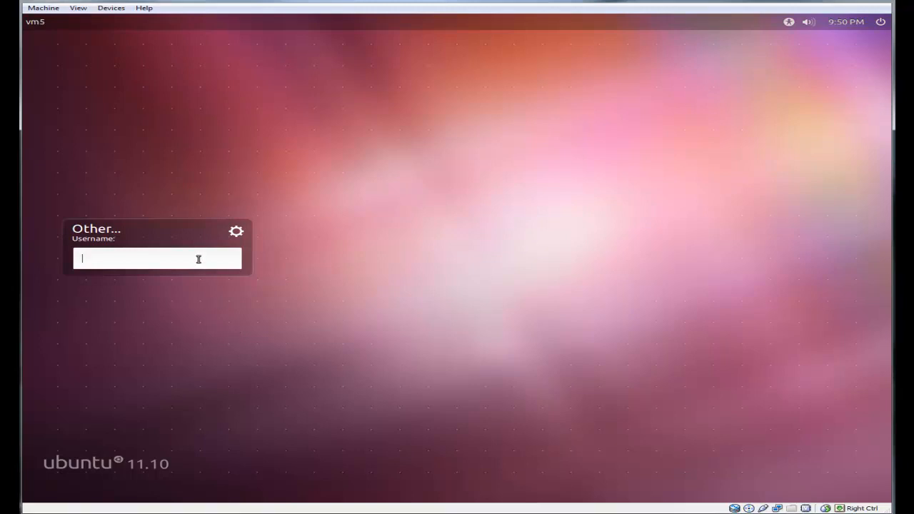
type("donald")
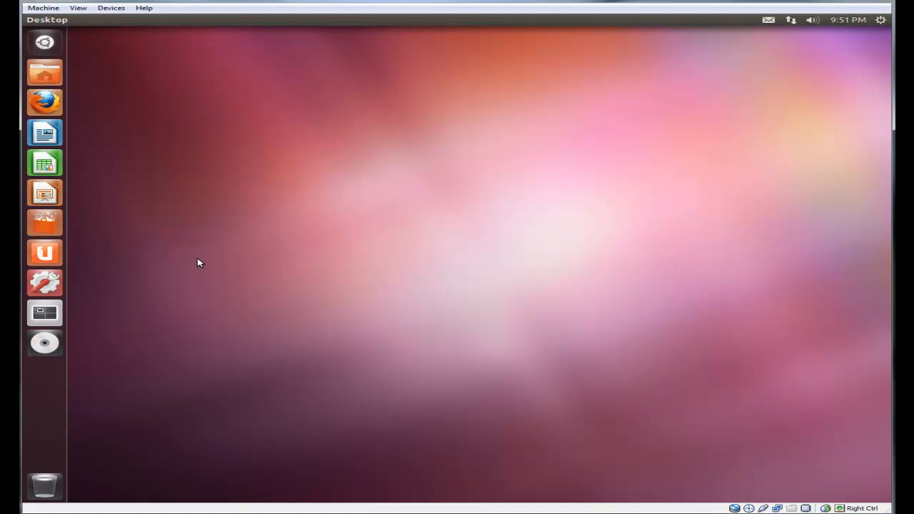
mouse_move(683, 178)
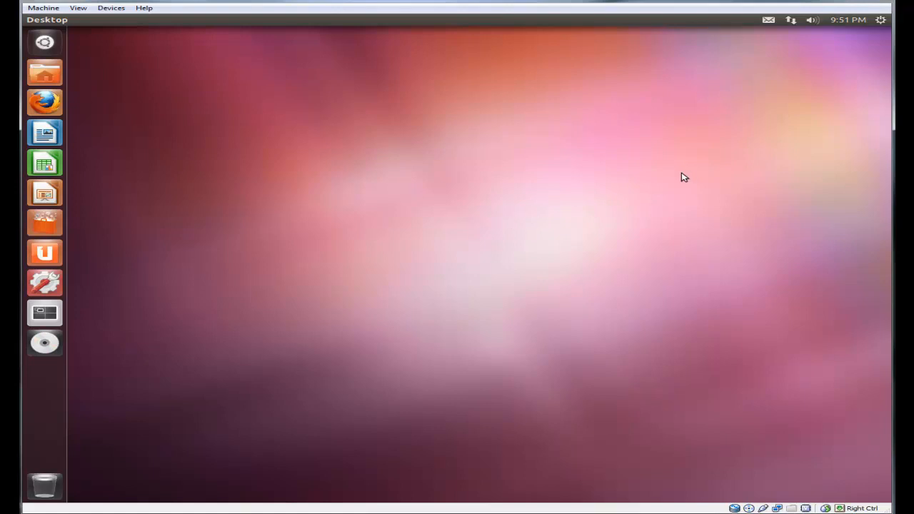
mouse_move(520, 227)
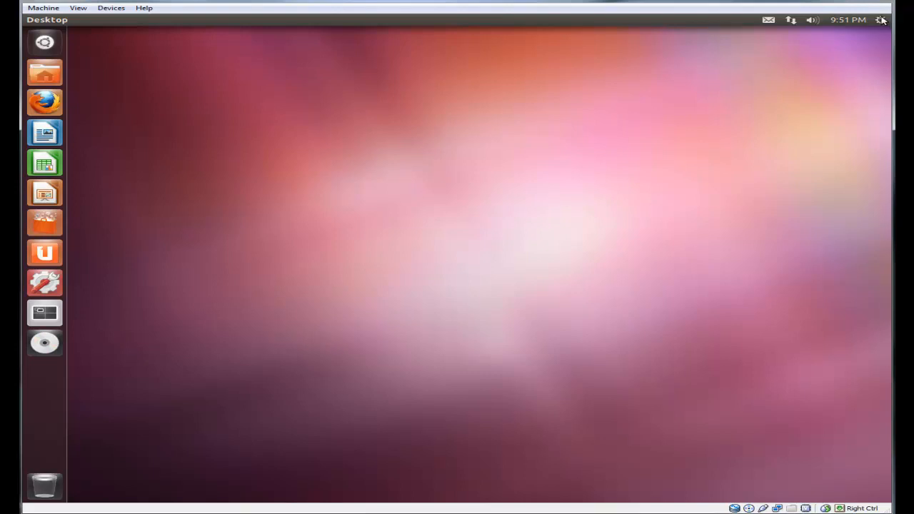
Log out of donald's Unity session via the gear menu
left_click(880, 20)
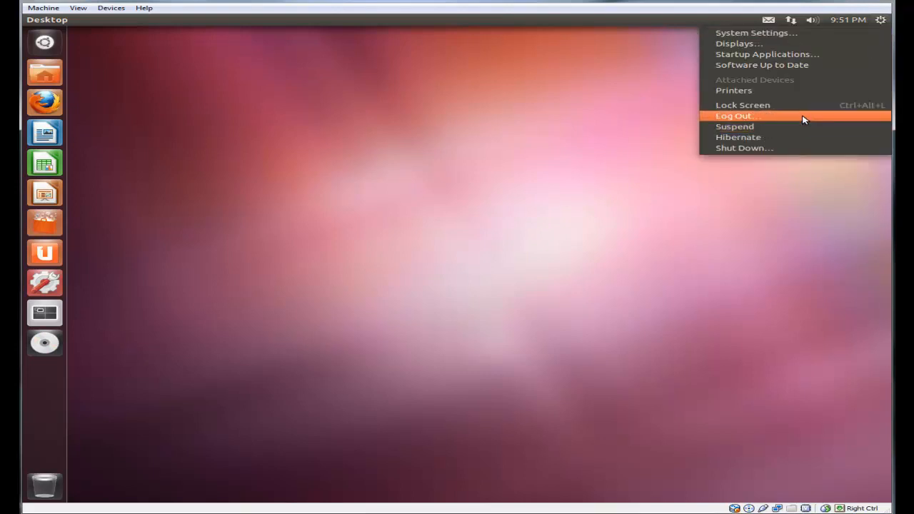
left_click(735, 116)
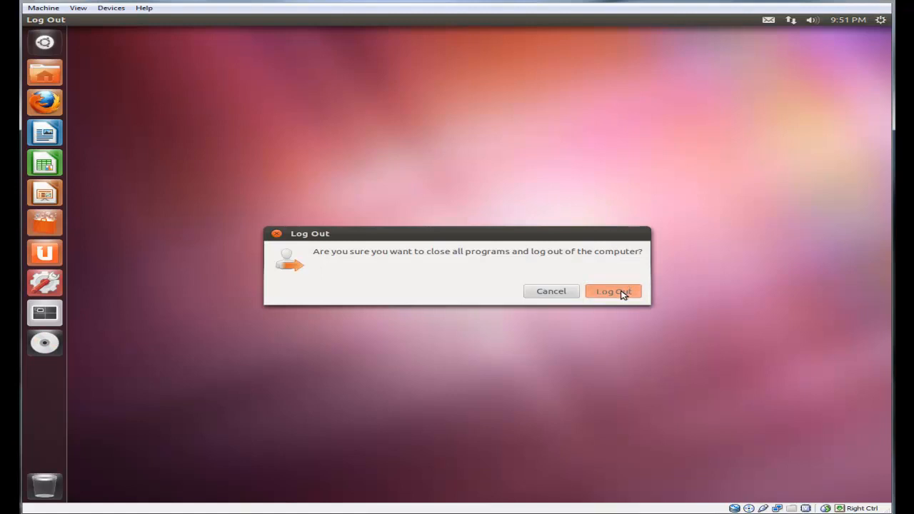
left_click(613, 291)
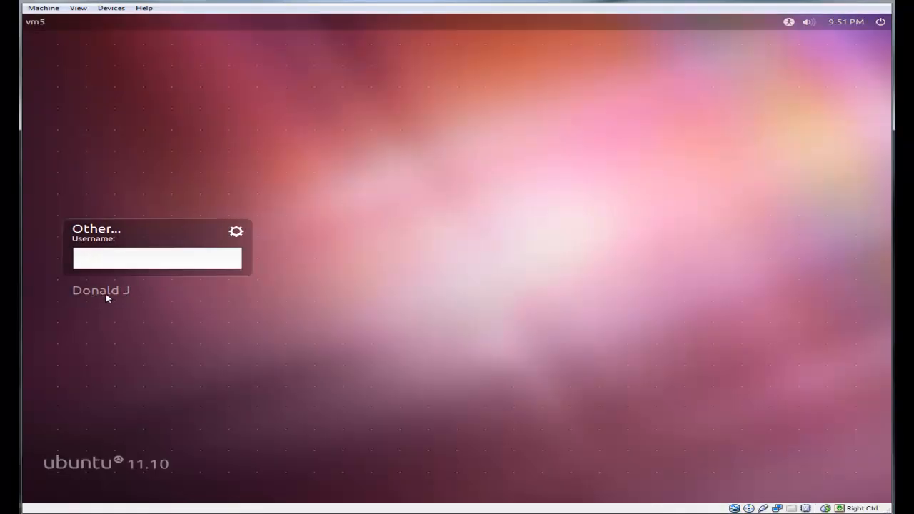
left_click(157, 257)
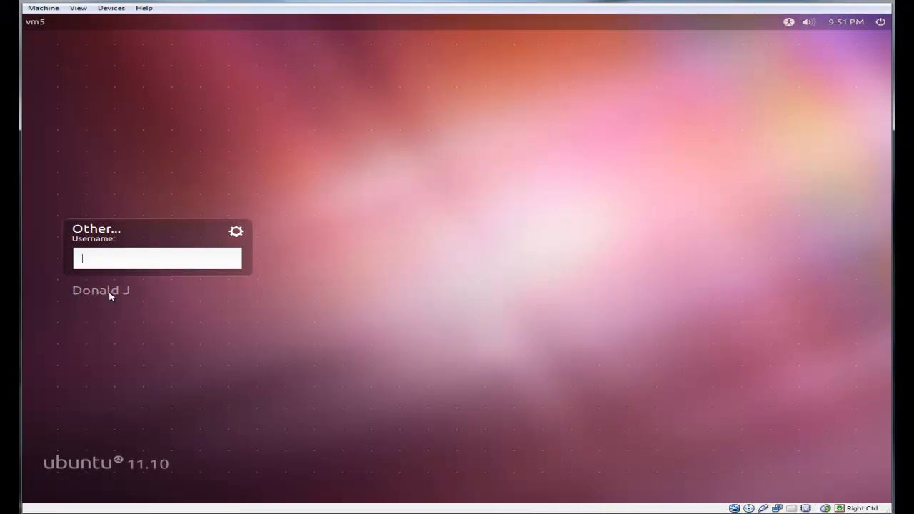
left_click(100, 290)
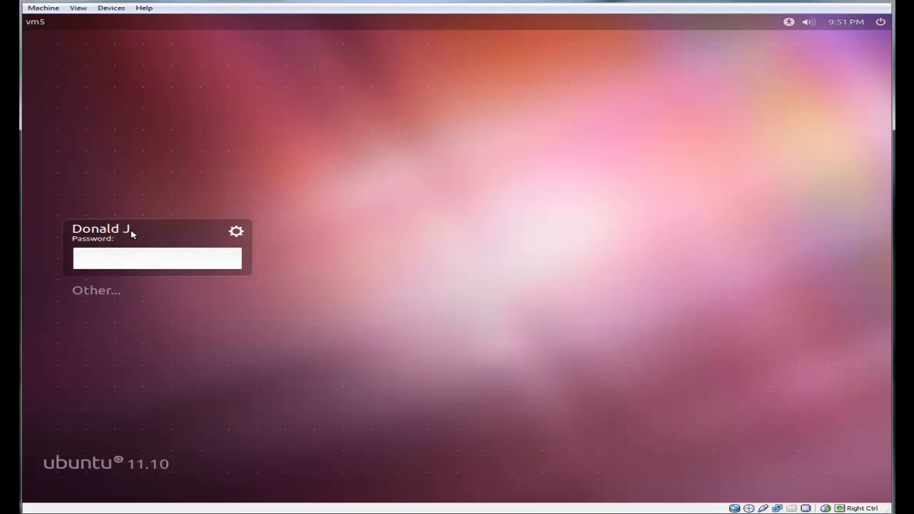
left_click(157, 259)
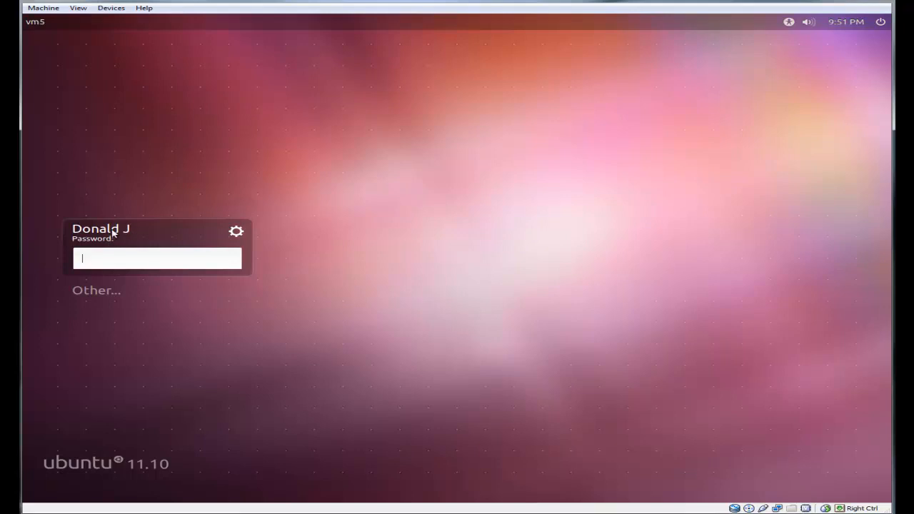
mouse_move(100, 291)
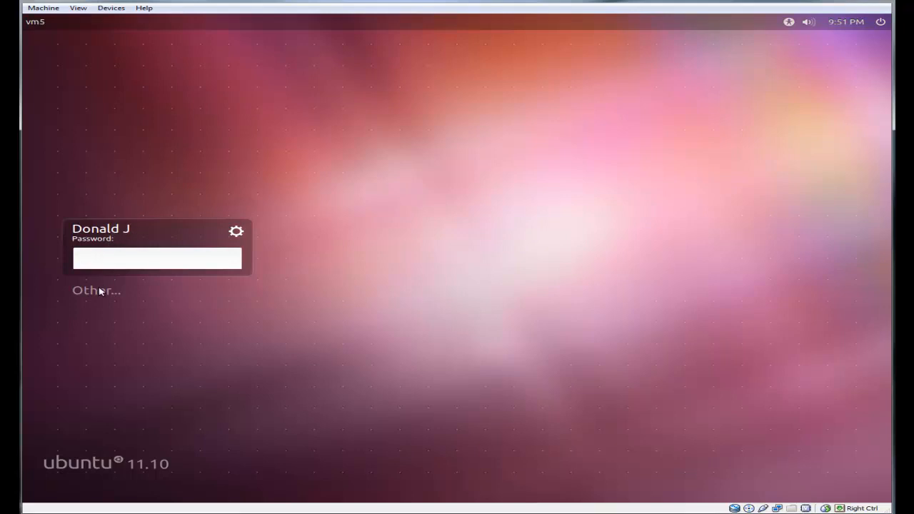
left_click(95, 290)
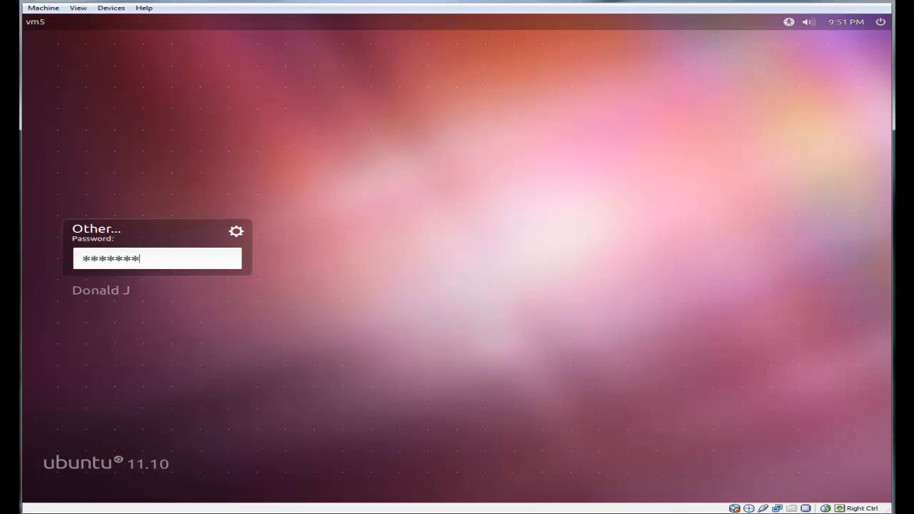
key("Return")
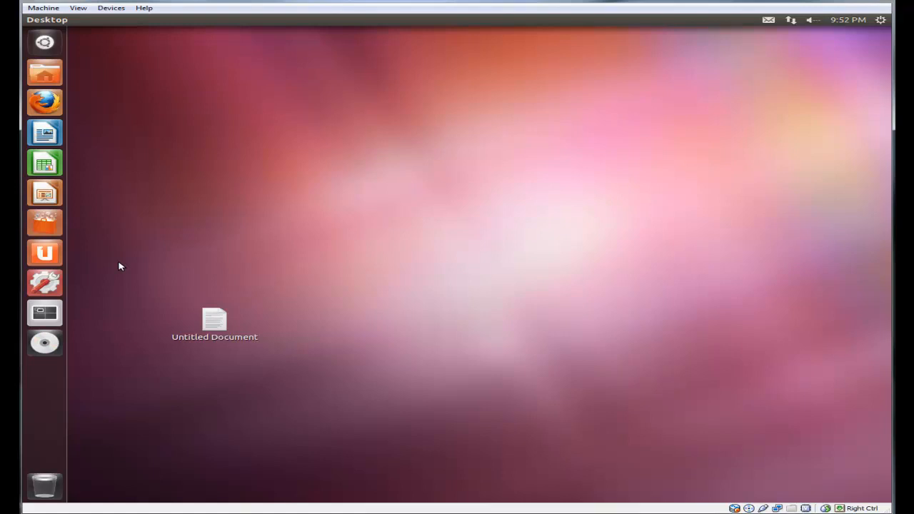
mouse_move(44, 71)
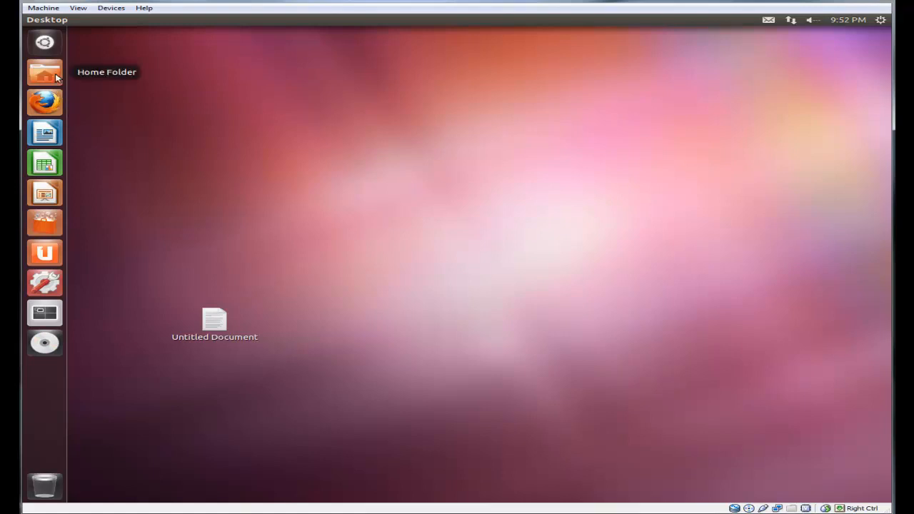
left_click(44, 71)
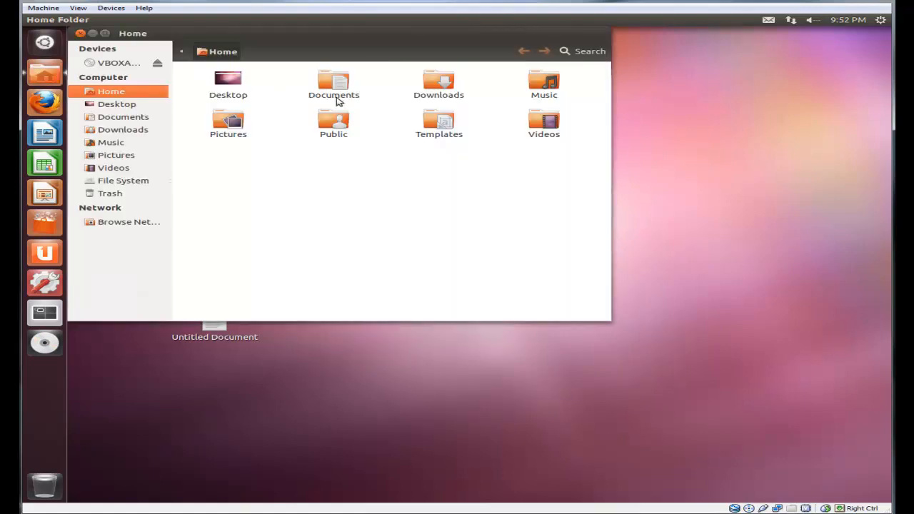
left_click(123, 180)
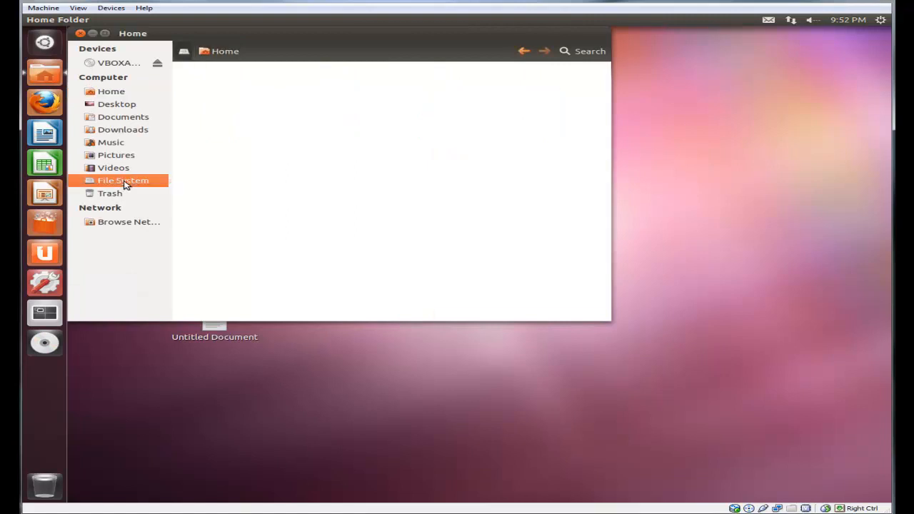
left_click(123, 180)
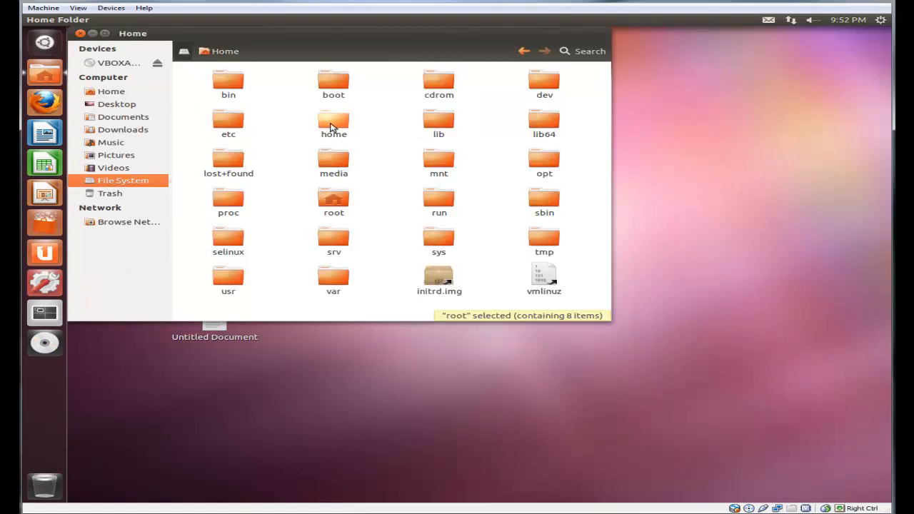
double_click(335, 121)
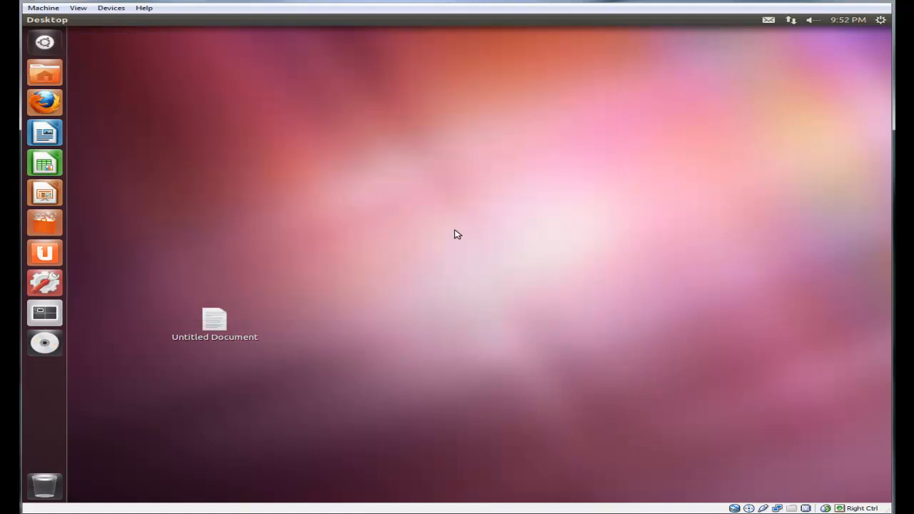
mouse_move(363, 209)
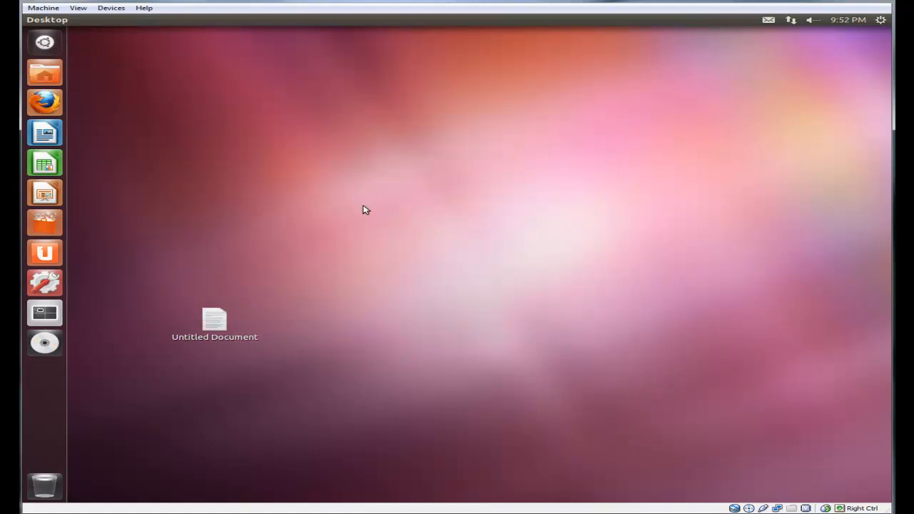
mouse_move(250, 200)
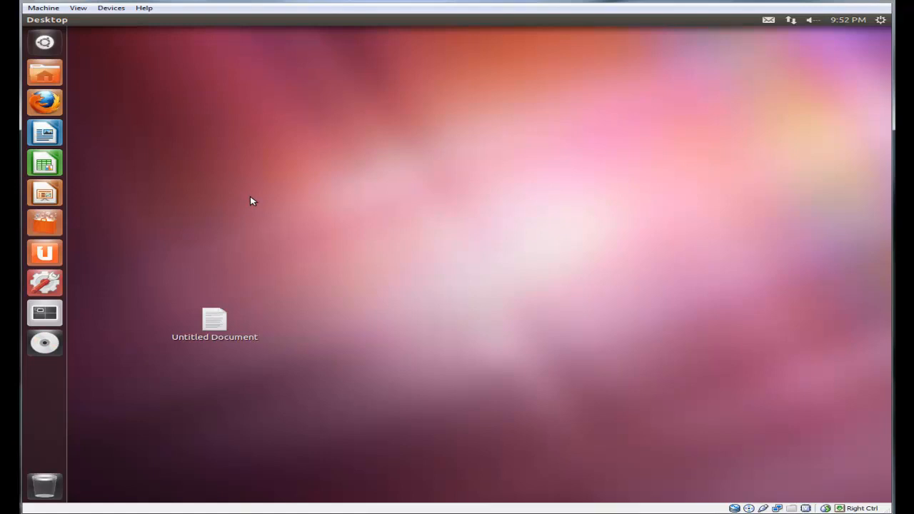